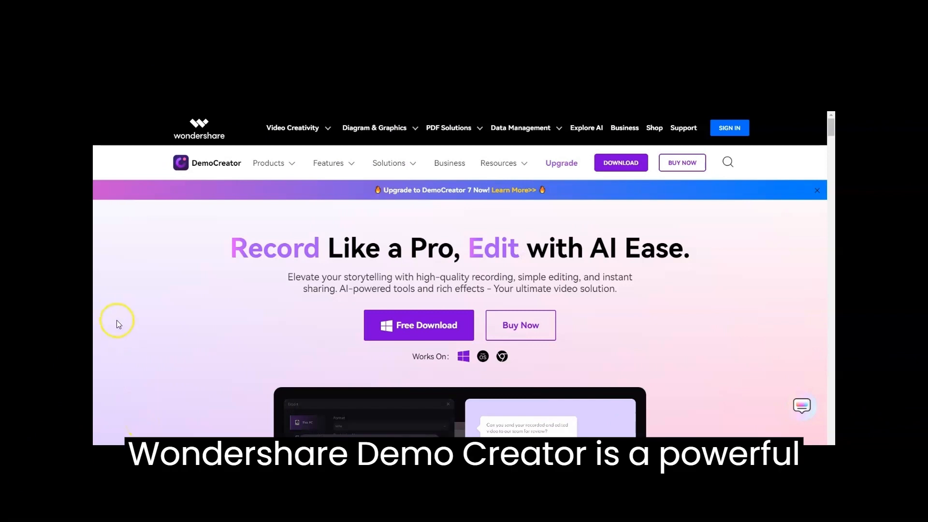
# Scroll down past the recording modes, timeline and sharing sections to the AI features section
pyautogui.scroll(-3)
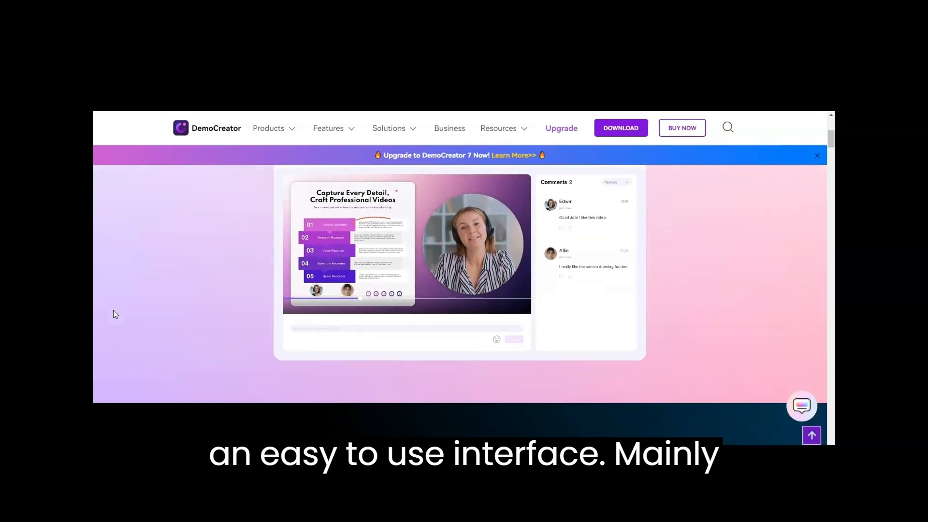
pyautogui.scroll(-3)
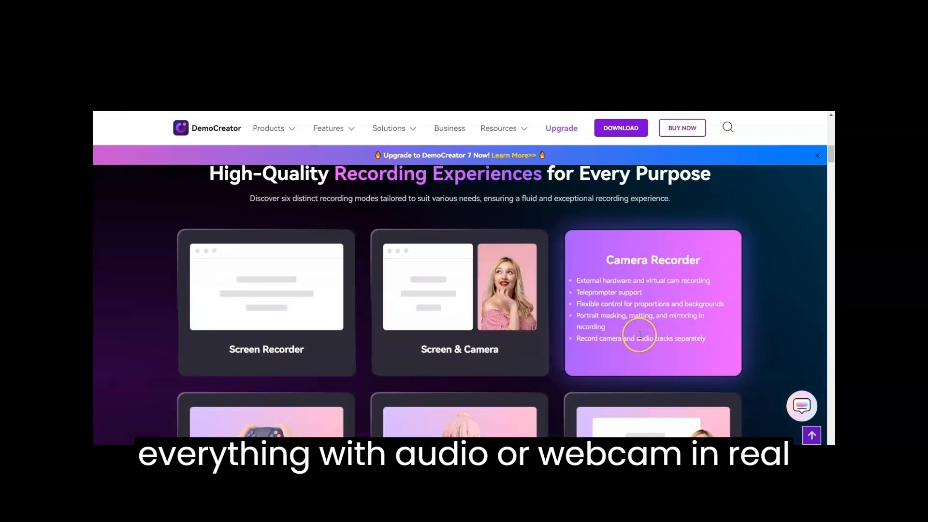
pyautogui.scroll(-3)
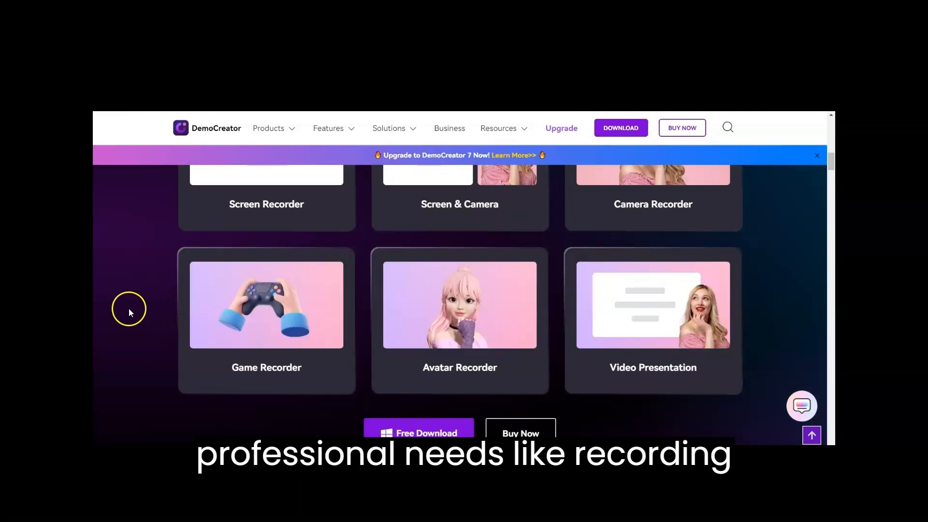
pyautogui.scroll(-3)
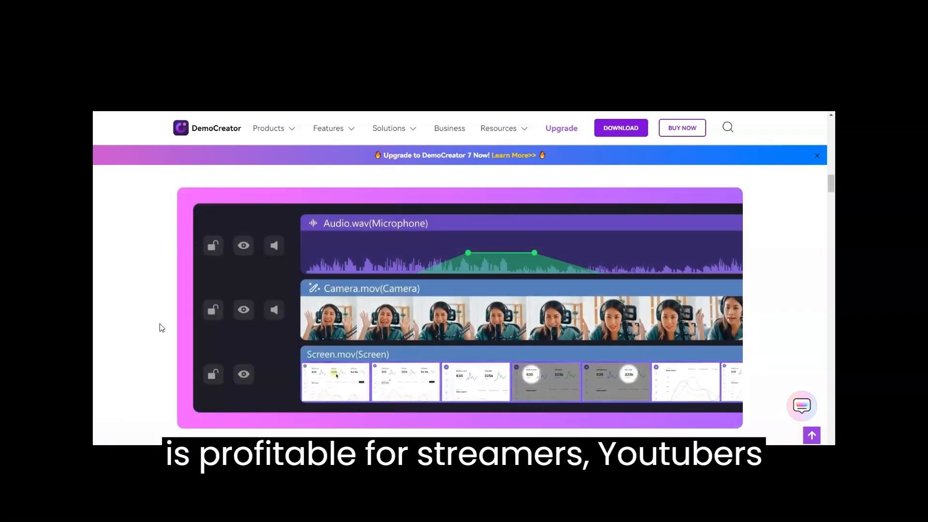
pyautogui.scroll(-3)
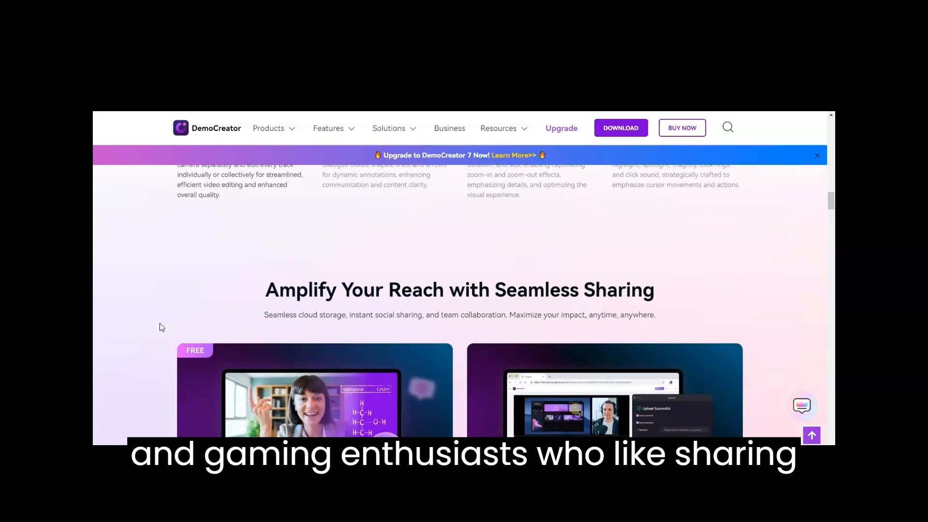
pyautogui.scroll(-3)
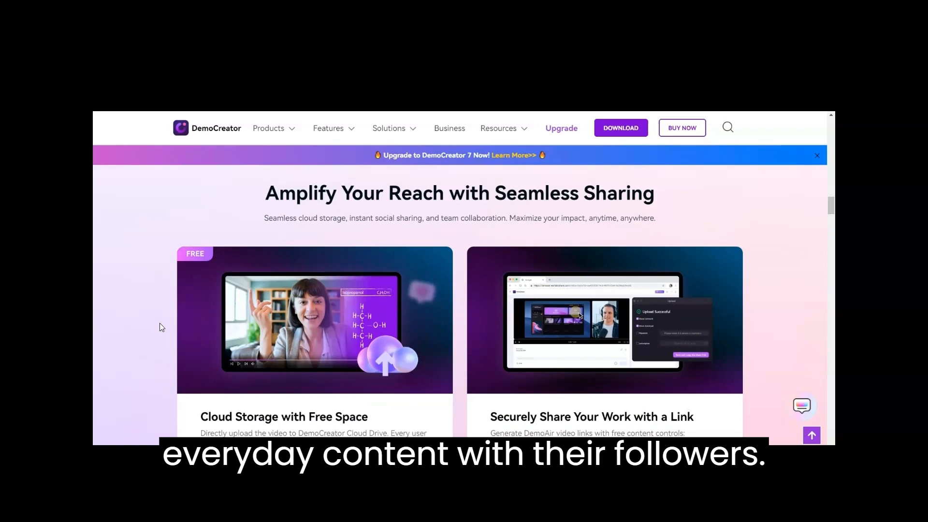
pyautogui.scroll(-3)
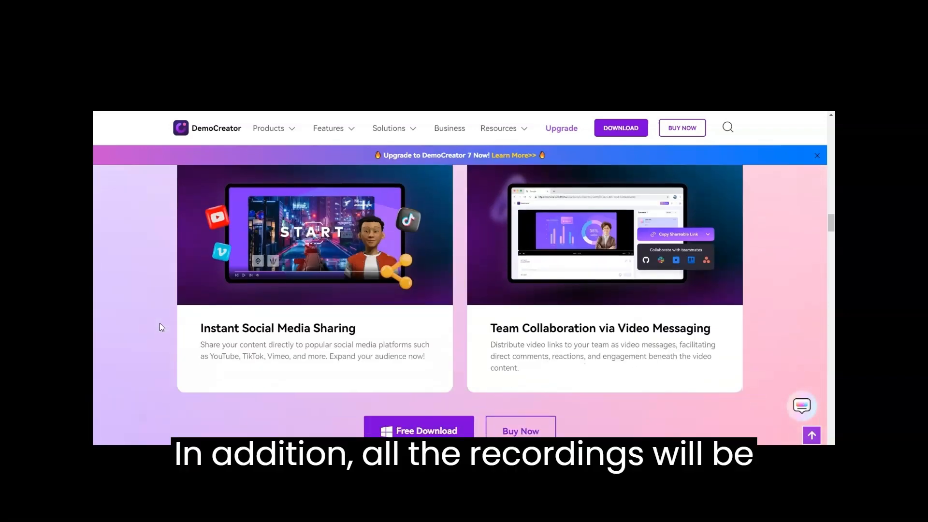
pyautogui.scroll(-3)
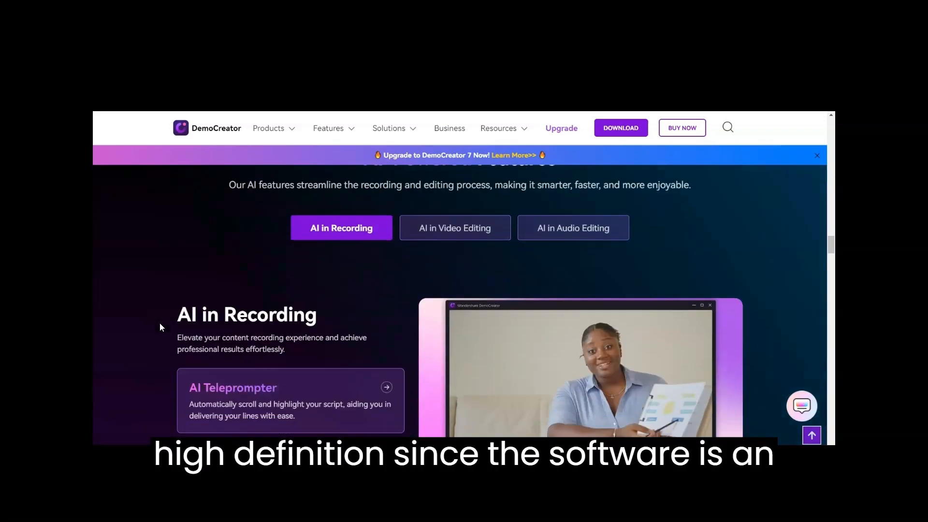
pyautogui.scroll(-3)
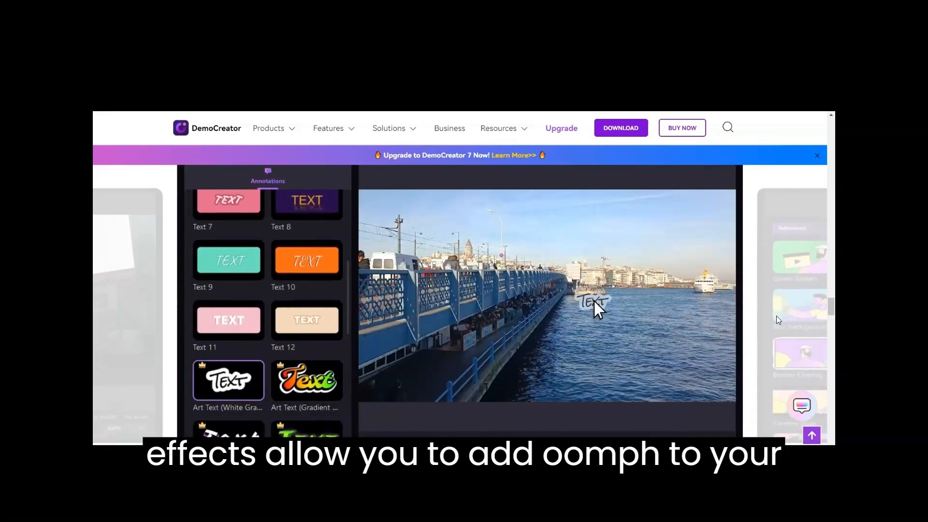
# Scroll through the annotation, transition and clip effect demos on the product page
pyautogui.scroll(-3)
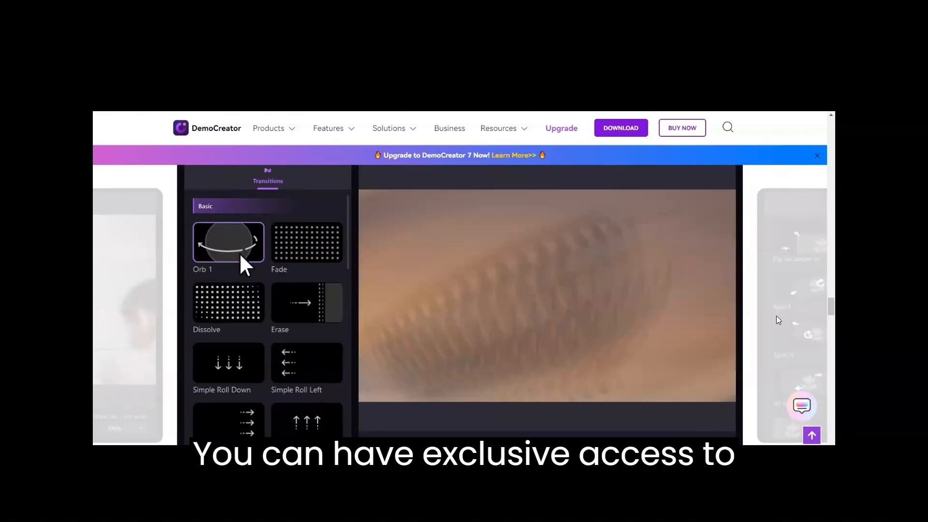
pyautogui.click(307, 303)
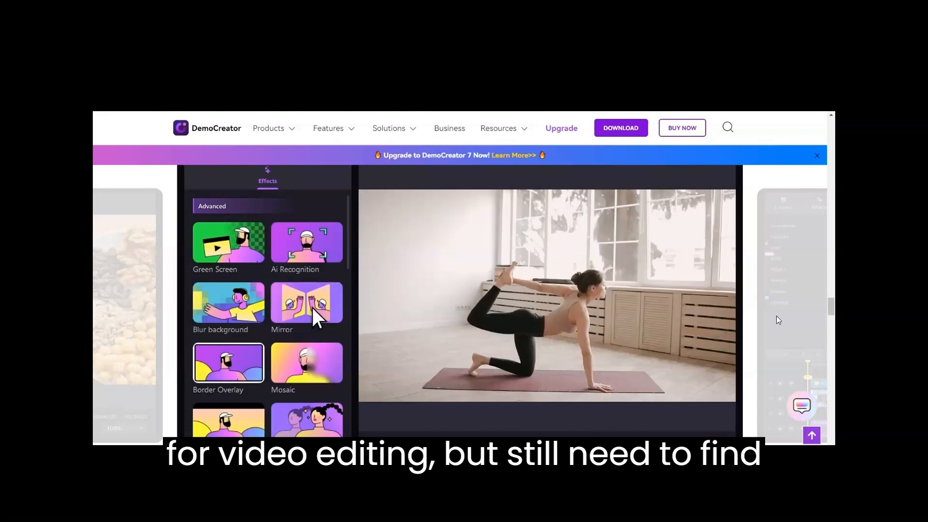
pyautogui.scroll(-3)
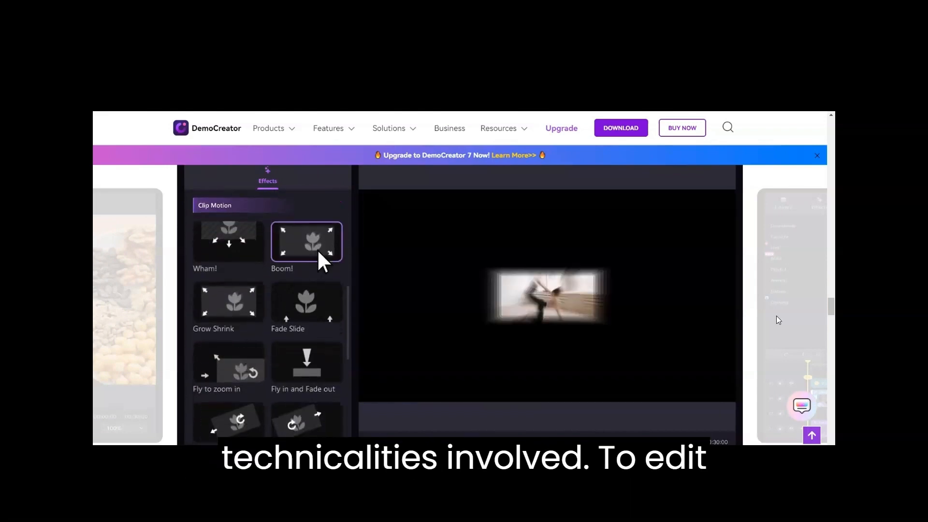
pyautogui.scroll(-3)
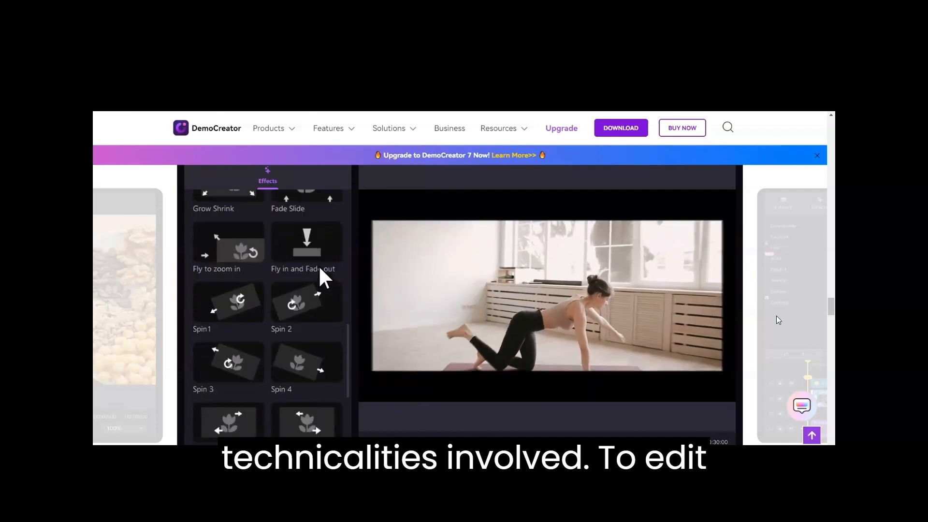
# Try the audio demo with the 'Fun Kids upbeat' track, then go to the AI Avatar page
pyautogui.click(306, 278)
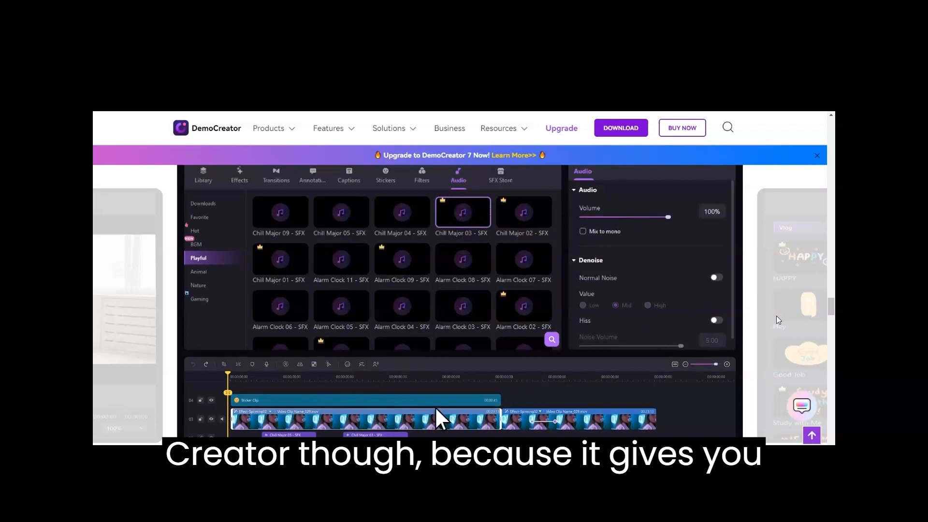
pyautogui.write('Fun Kids upbeat')
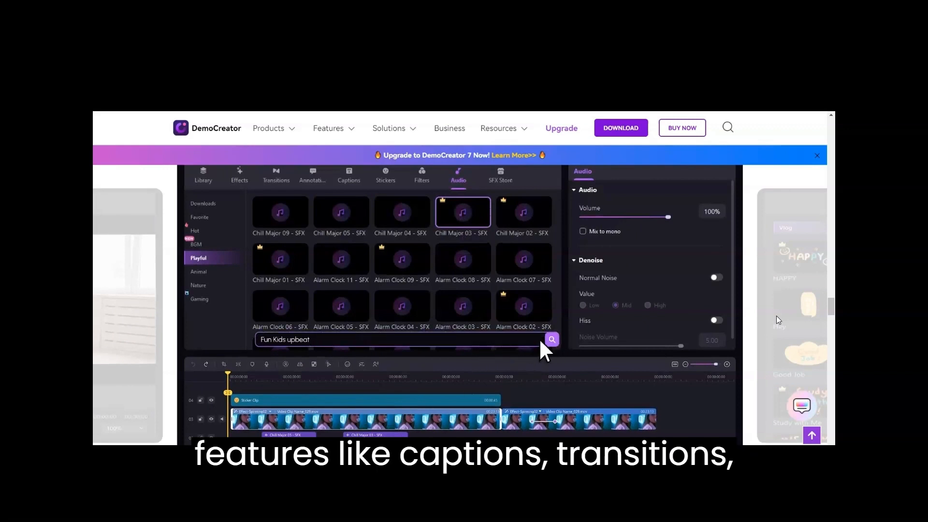
pyautogui.click(552, 339)
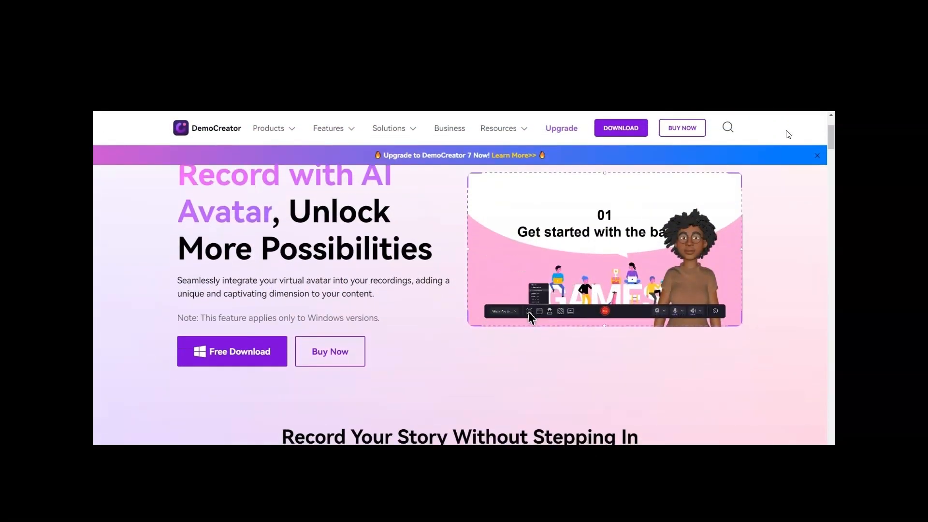
# Scroll through the avatar recording steps and use cases, ending on the Screen Recorder hero section
pyautogui.scroll(3)
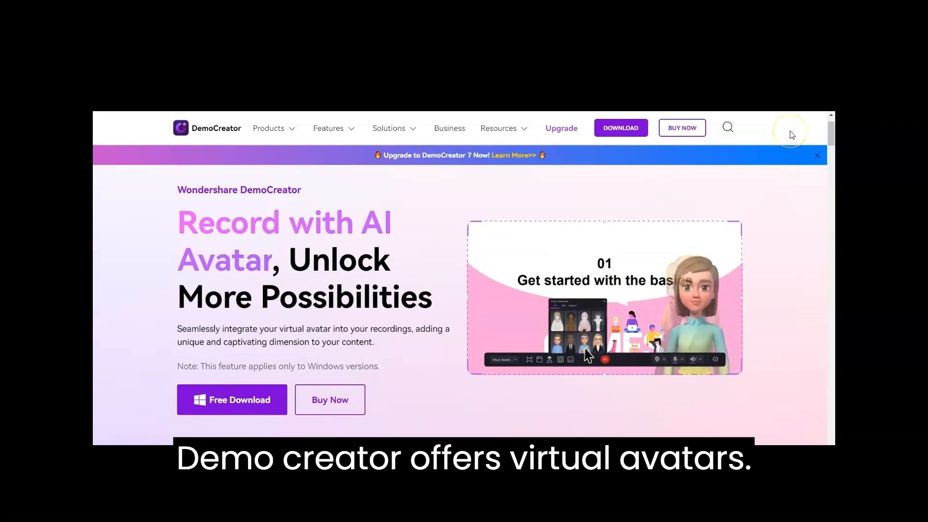
pyautogui.scroll(-3)
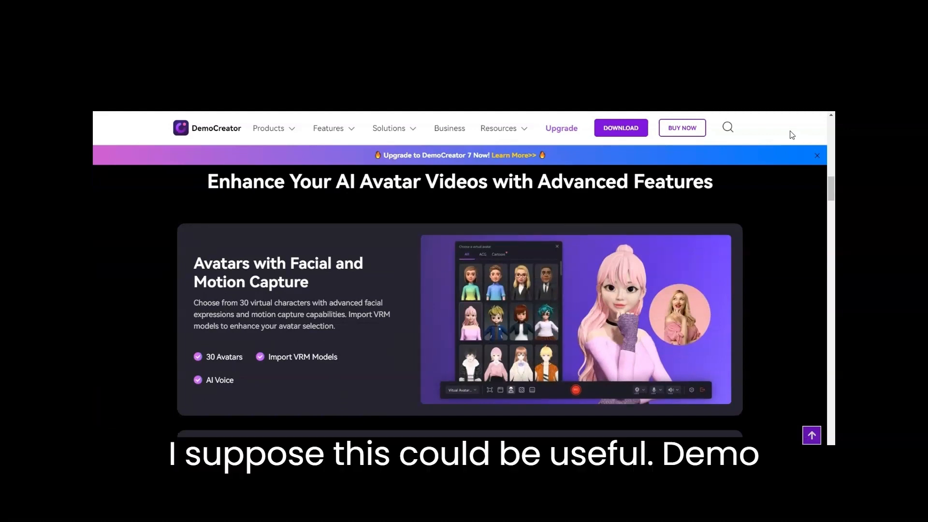
pyautogui.scroll(-3)
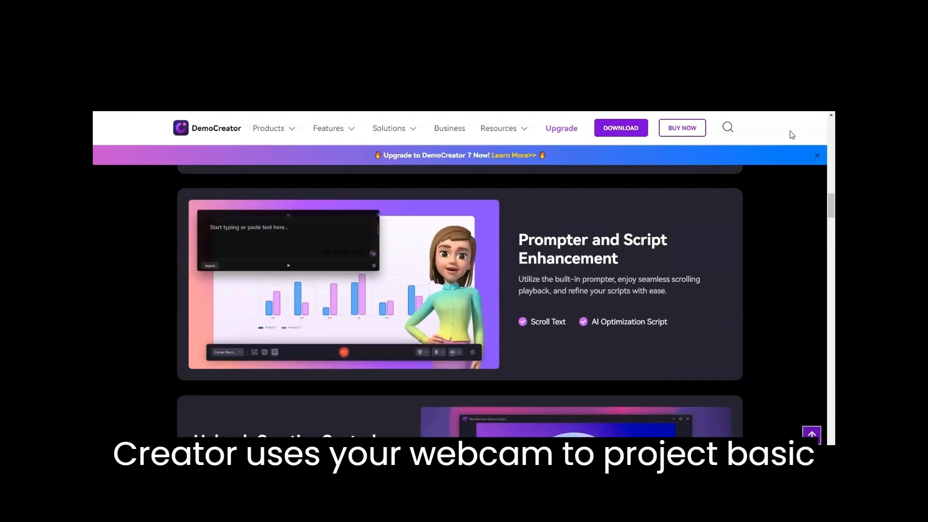
pyautogui.scroll(-3)
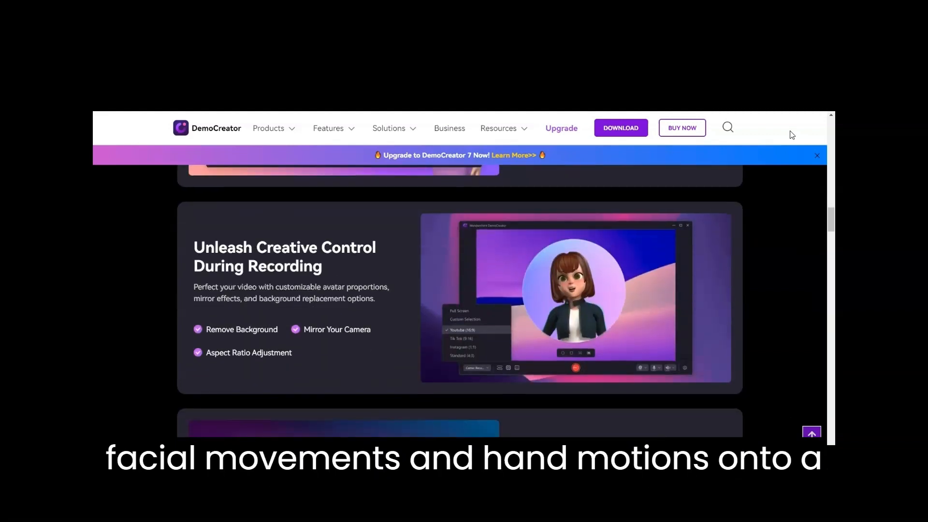
pyautogui.scroll(-3)
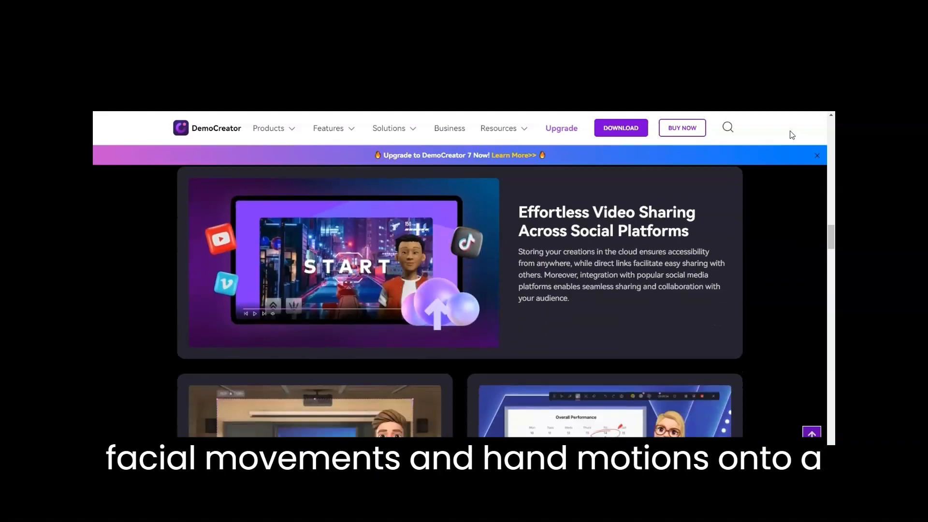
pyautogui.scroll(-3)
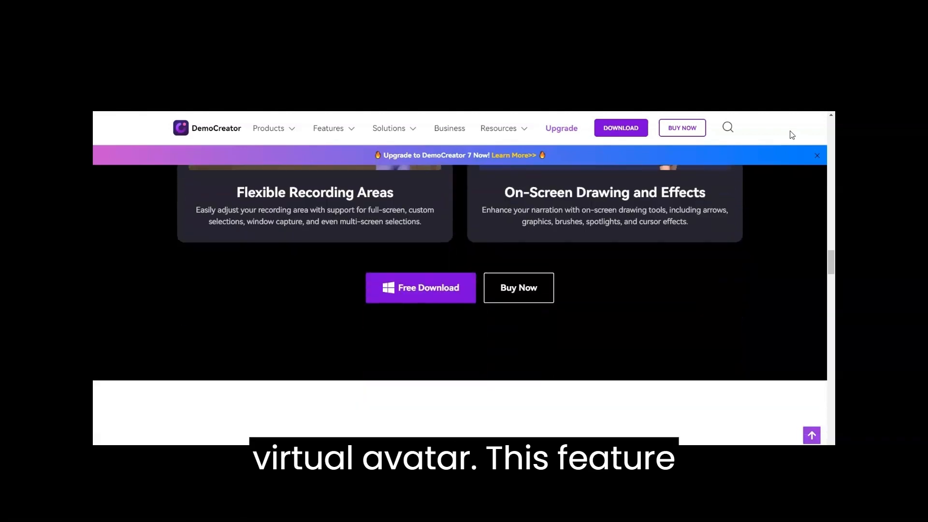
pyautogui.scroll(-3)
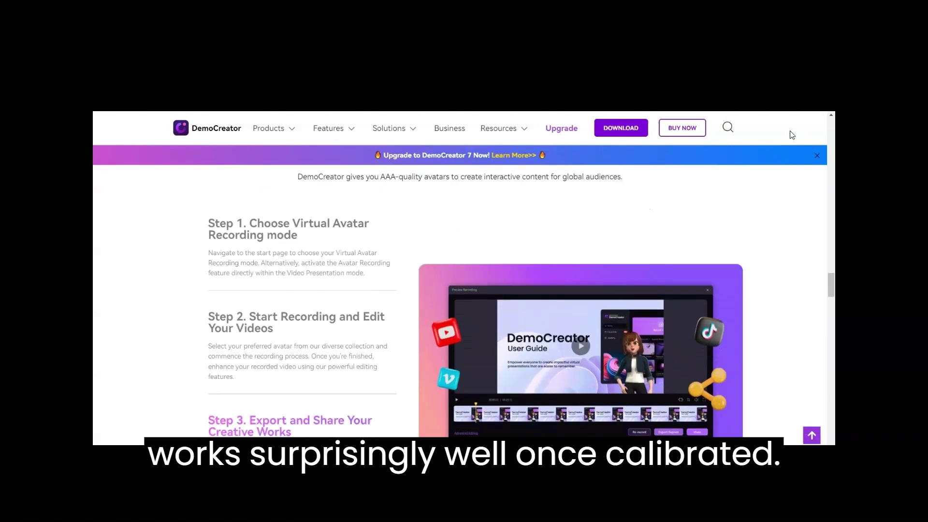
pyautogui.scroll(-3)
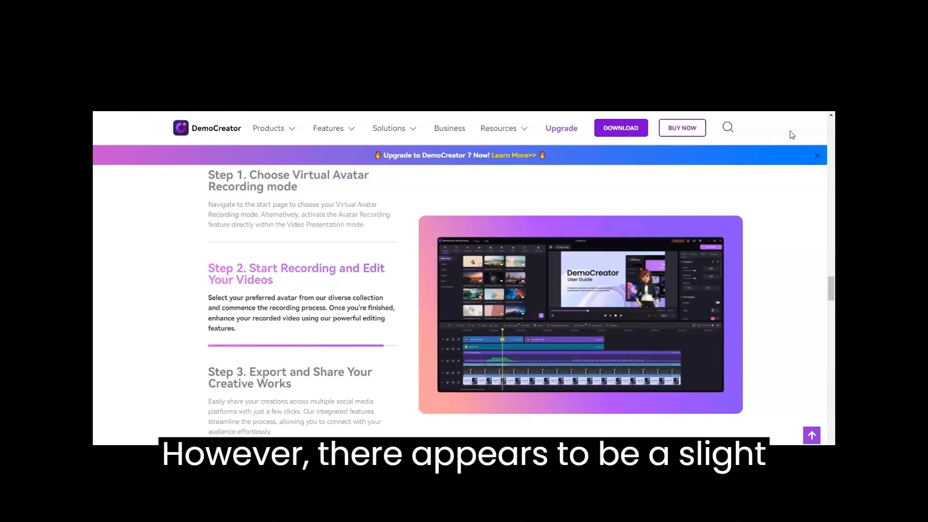
pyautogui.scroll(-3)
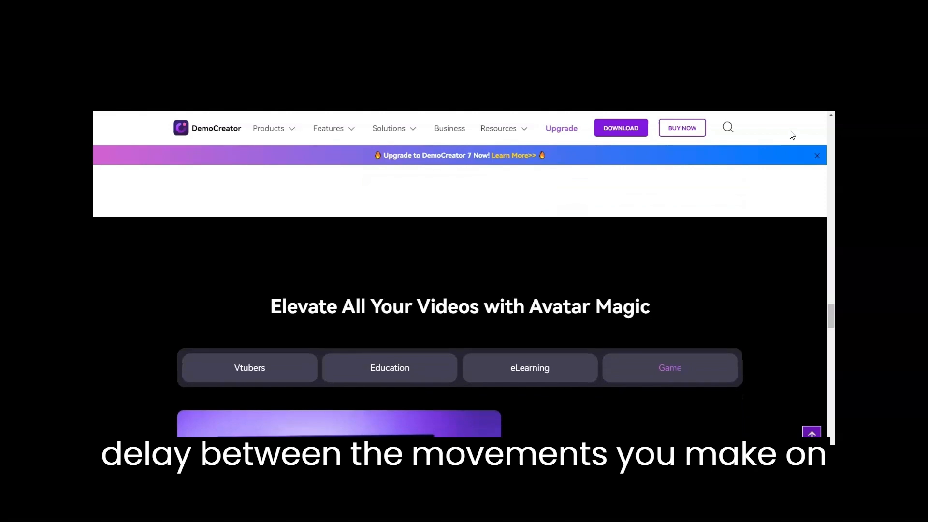
pyautogui.scroll(-3)
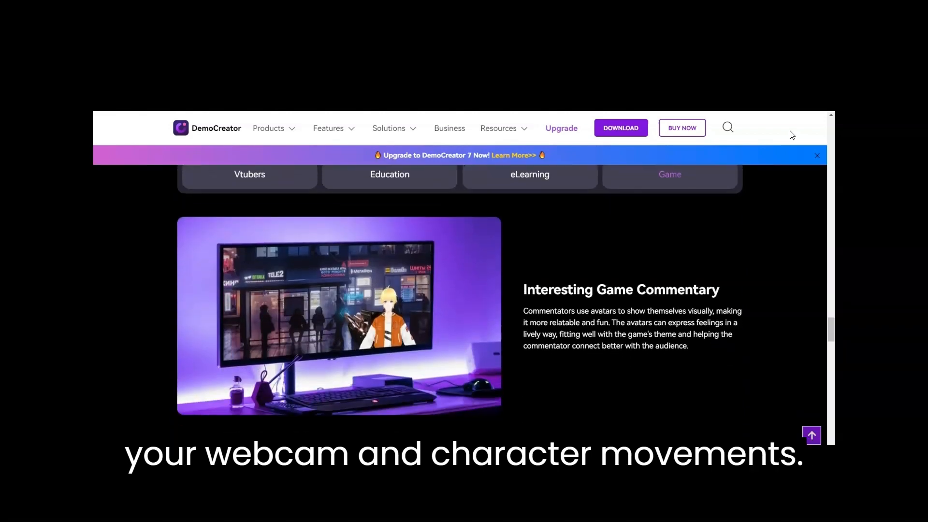
pyautogui.scroll(3)
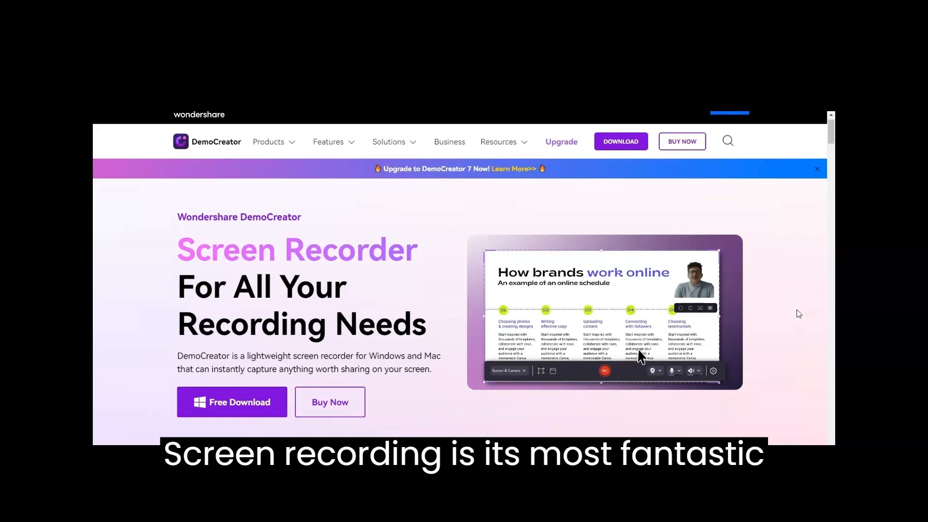
# Scroll through the screen recording feature cards and back toward the top of the page
pyautogui.scroll(-3)
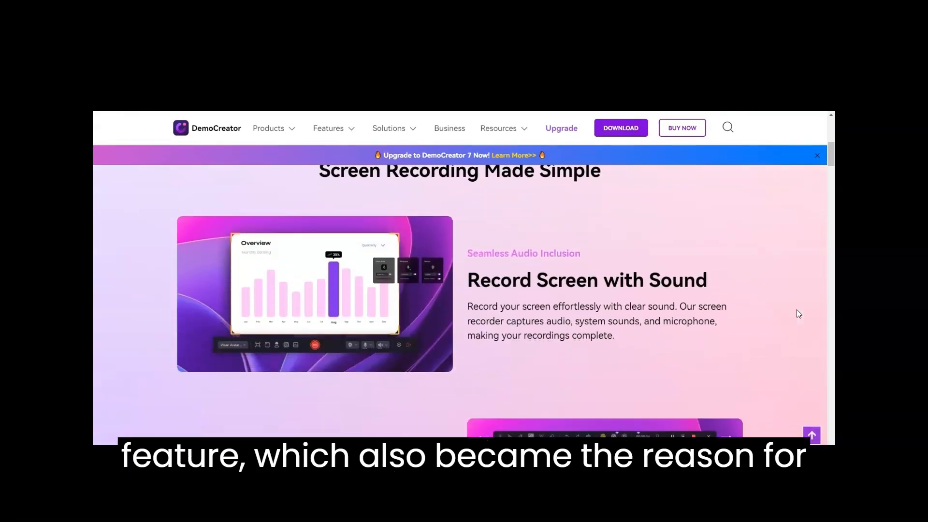
pyautogui.scroll(-3)
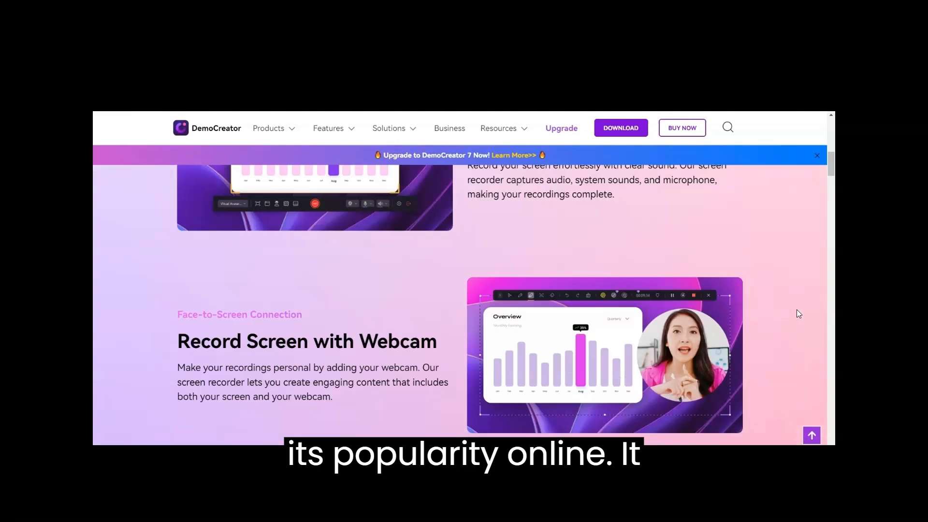
pyautogui.scroll(-3)
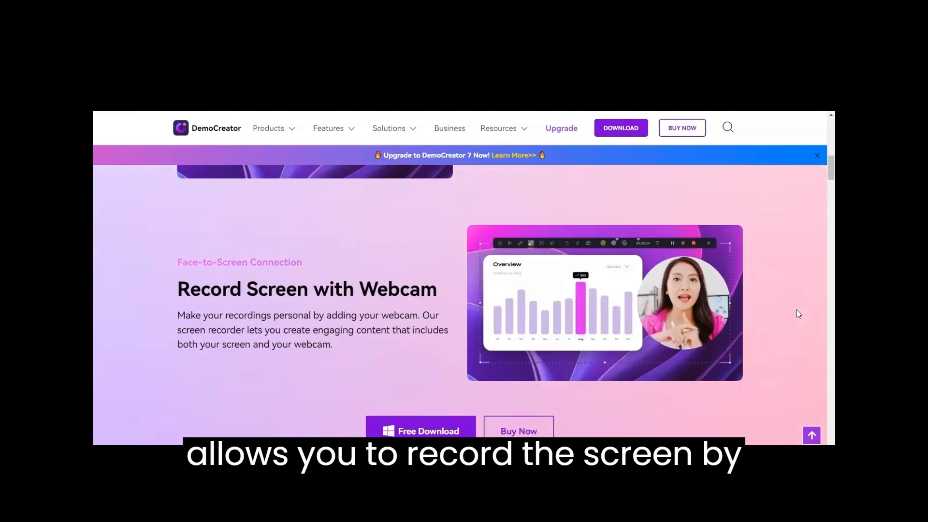
pyautogui.scroll(-3)
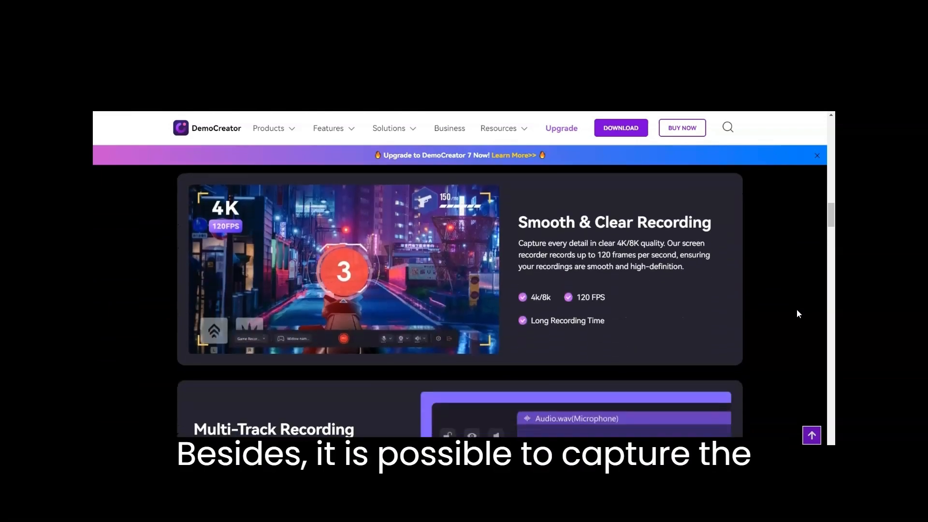
pyautogui.scroll(-3)
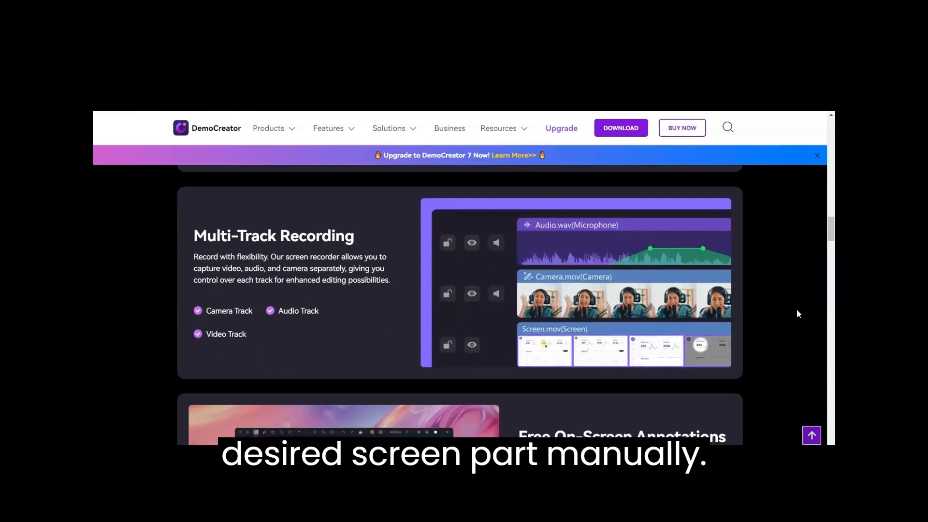
pyautogui.scroll(-3)
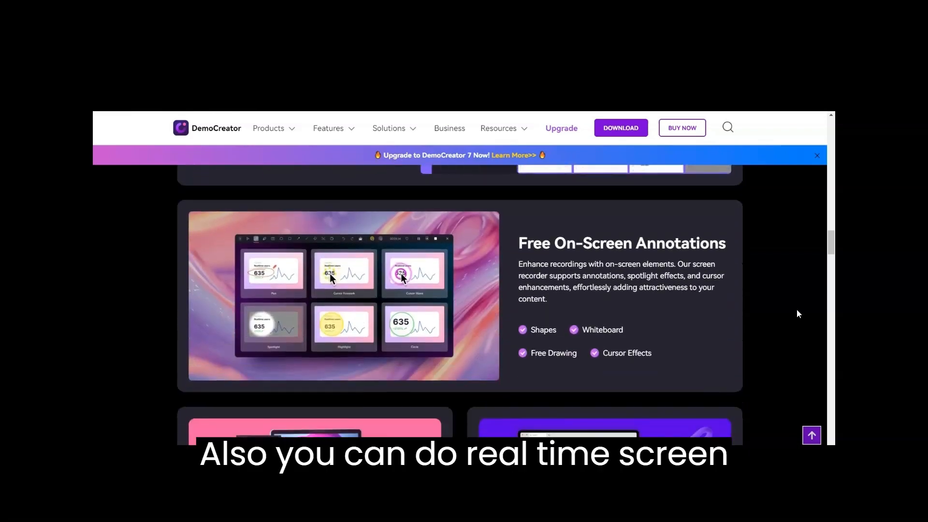
pyautogui.scroll(-3)
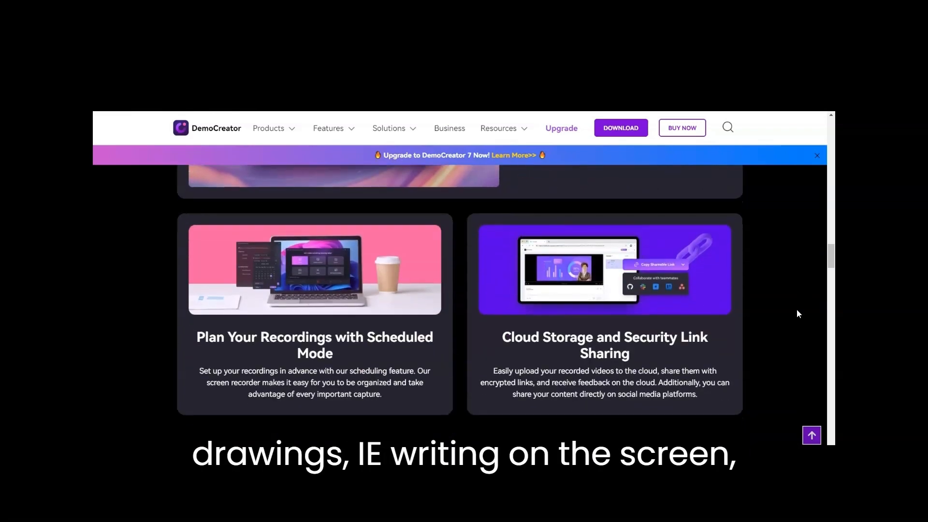
pyautogui.scroll(-3)
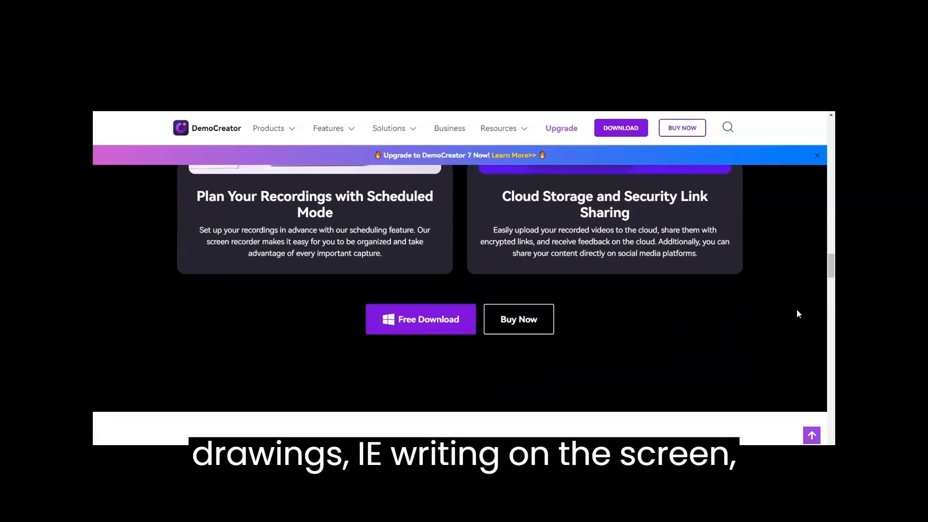
pyautogui.scroll(3)
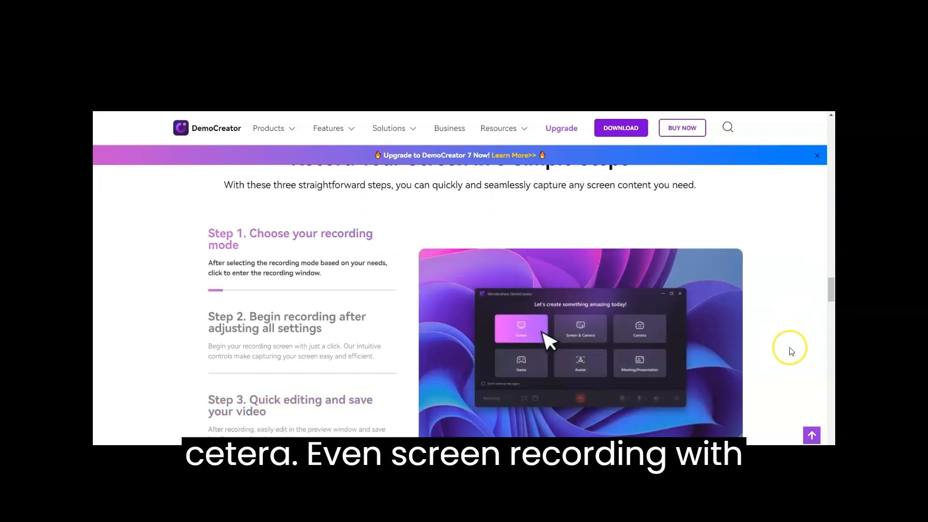
pyautogui.scroll(-3)
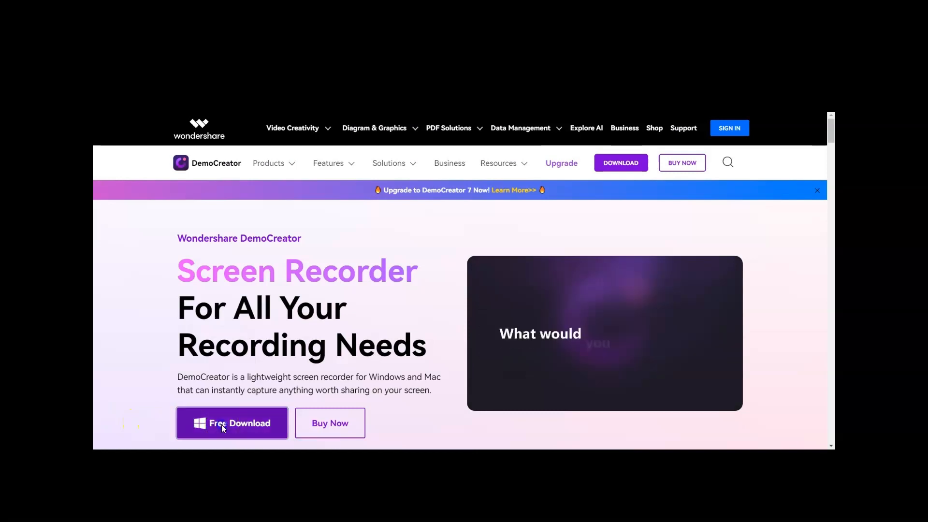
# Start the free DemoCreator installer download, bringing up the three-step installation guide
pyautogui.click(232, 423)
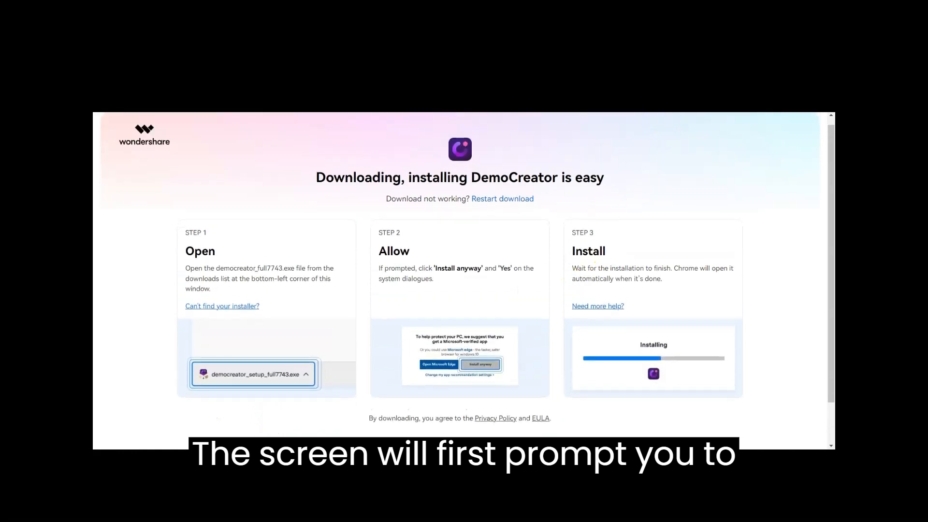
# Run the downloaded setup, accept the privacy policy and license agreement, and install DemoCreator
pyautogui.click(253, 374)
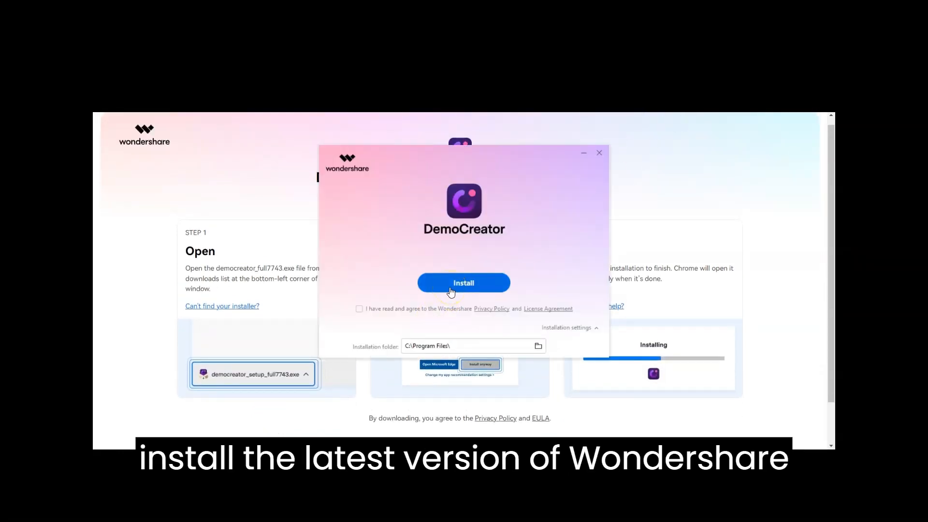
pyautogui.click(359, 308)
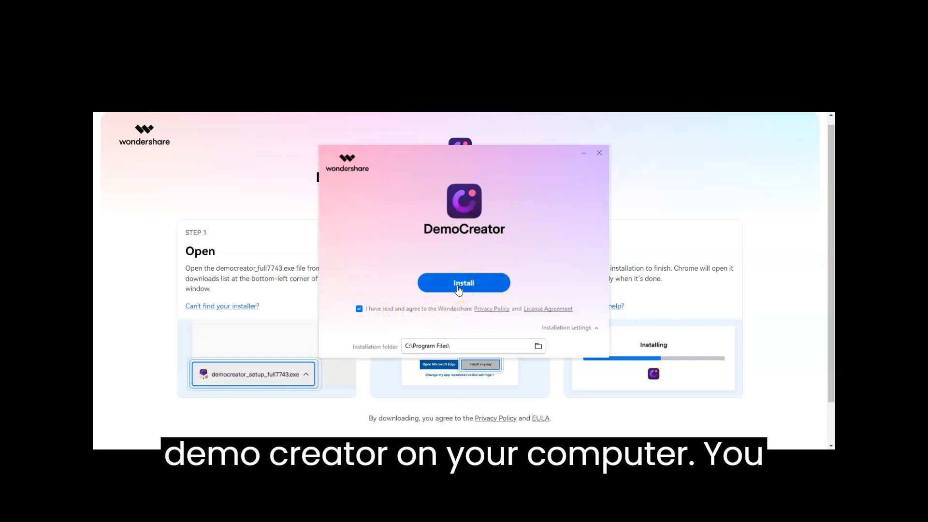
pyautogui.click(463, 282)
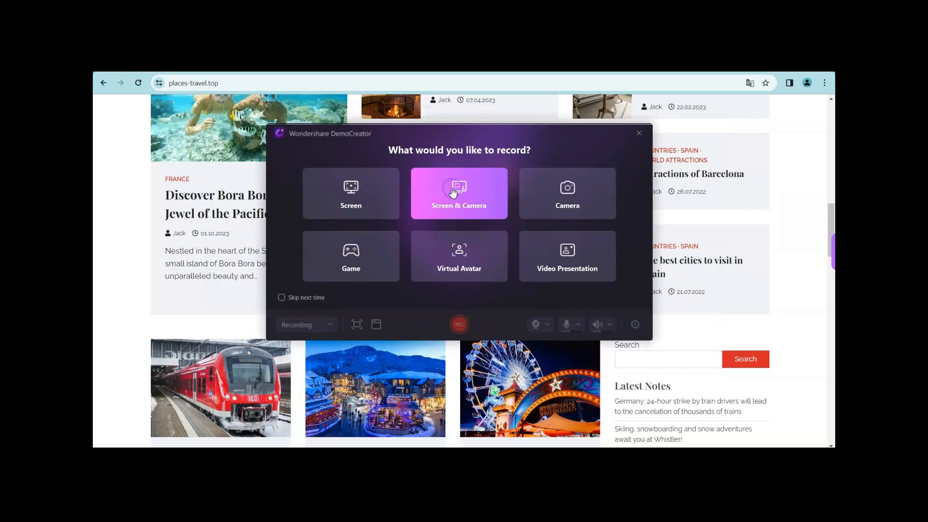
# Choose Video Presentation in the 'What would you like to record?' window
pyautogui.click(567, 193)
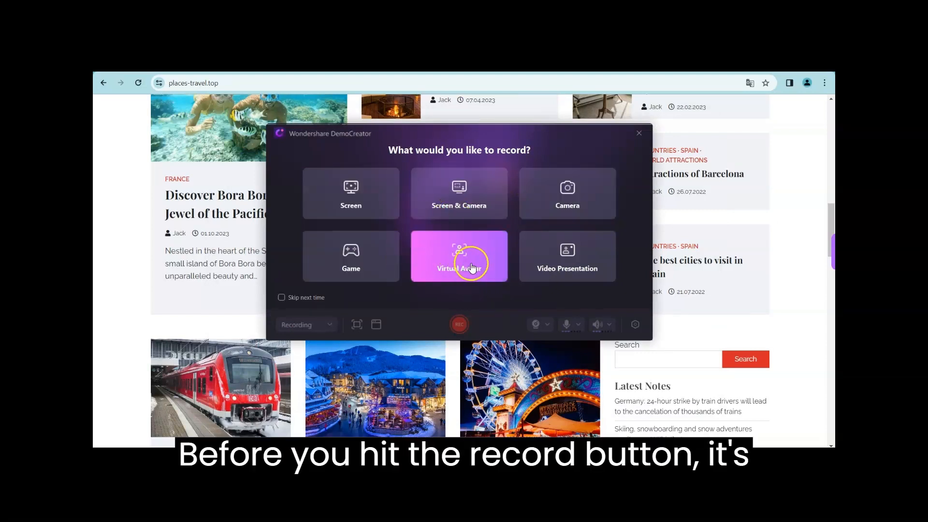
pyautogui.moveTo(587, 275)
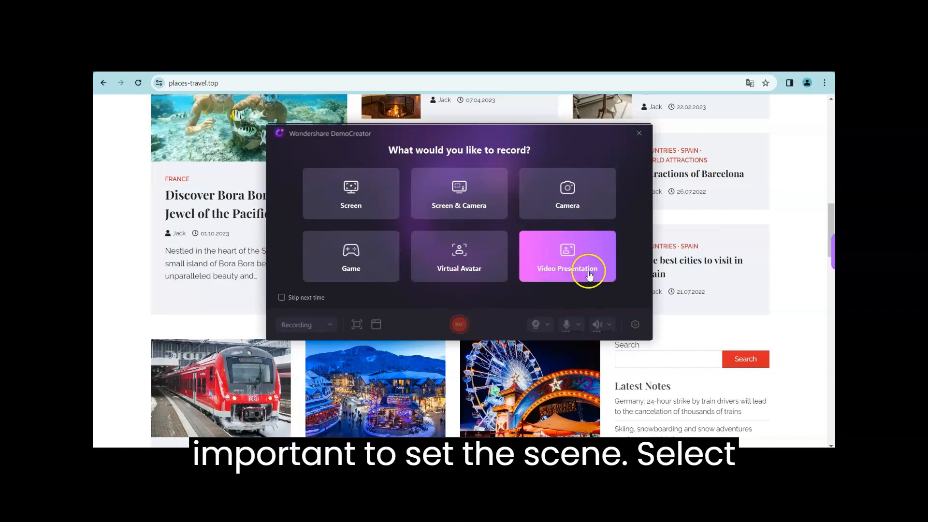
pyautogui.click(568, 256)
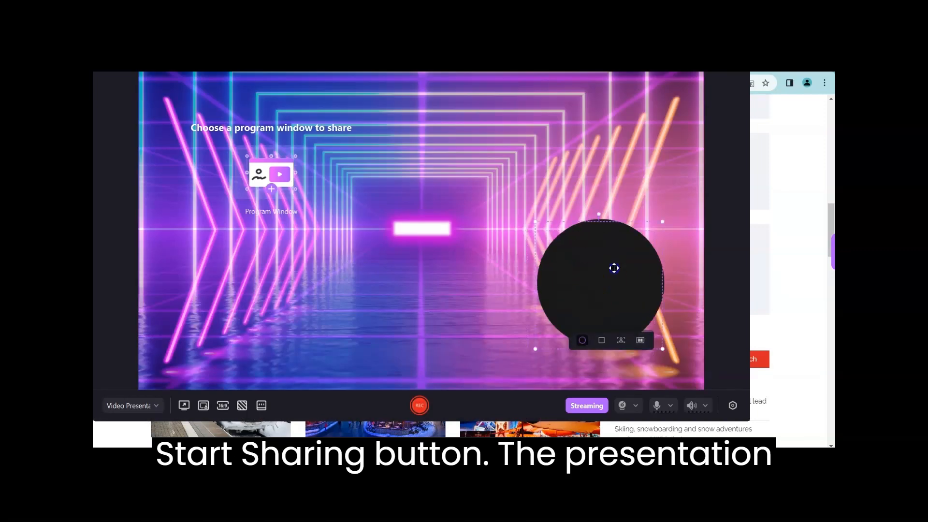
# Move the webcam circle lower right and share the Chrome travel-site window via Program Window
pyautogui.moveTo(614, 268); pyautogui.dragTo(625, 298)
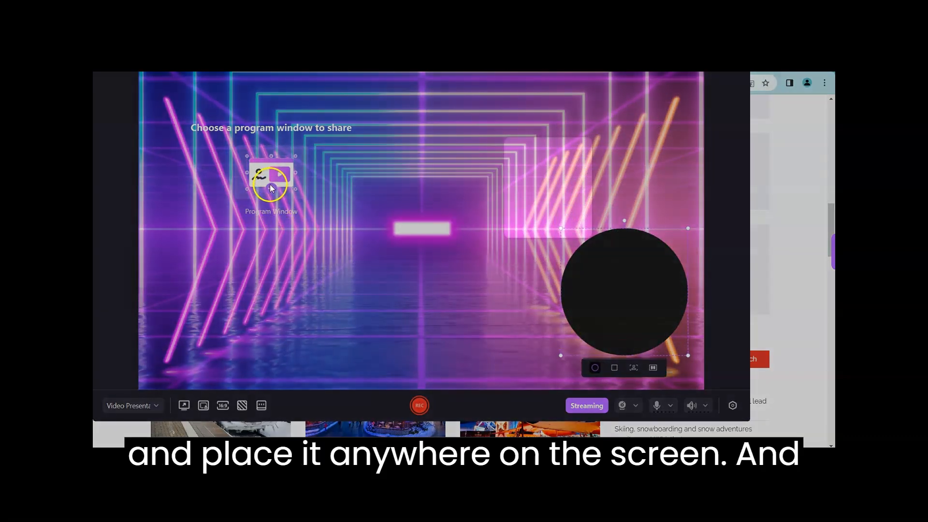
pyautogui.click(271, 180)
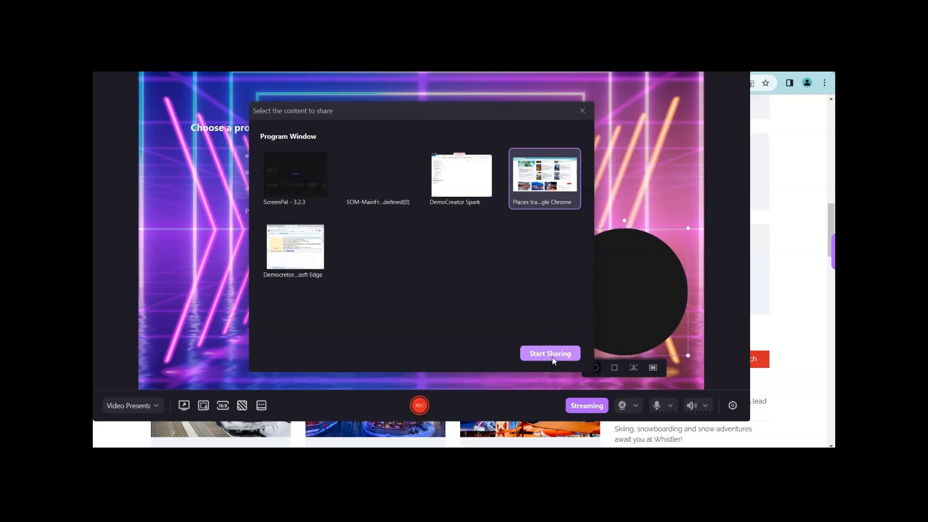
pyautogui.click(550, 353)
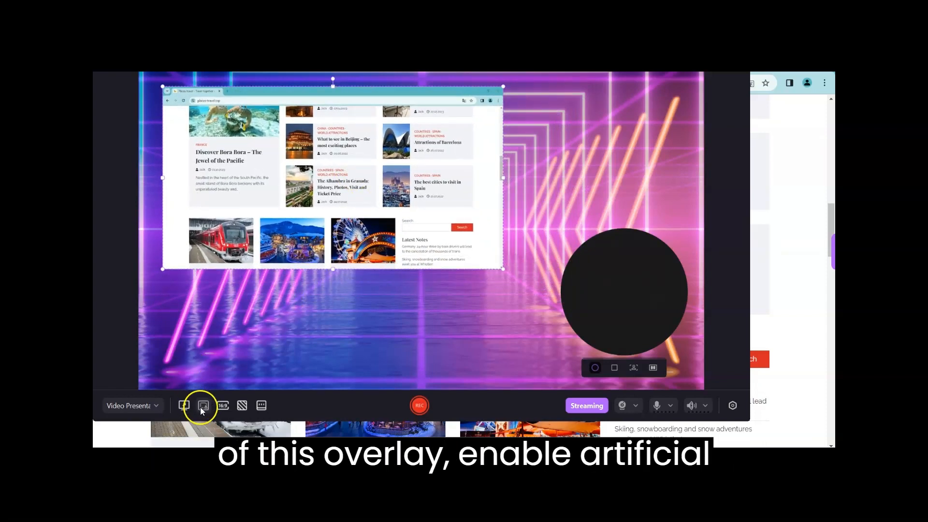
pyautogui.click(202, 405)
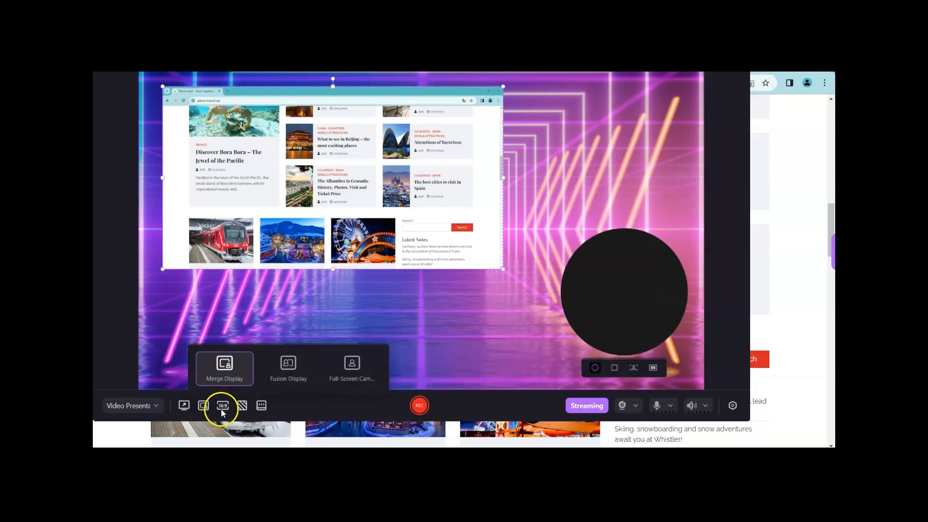
pyautogui.click(222, 405)
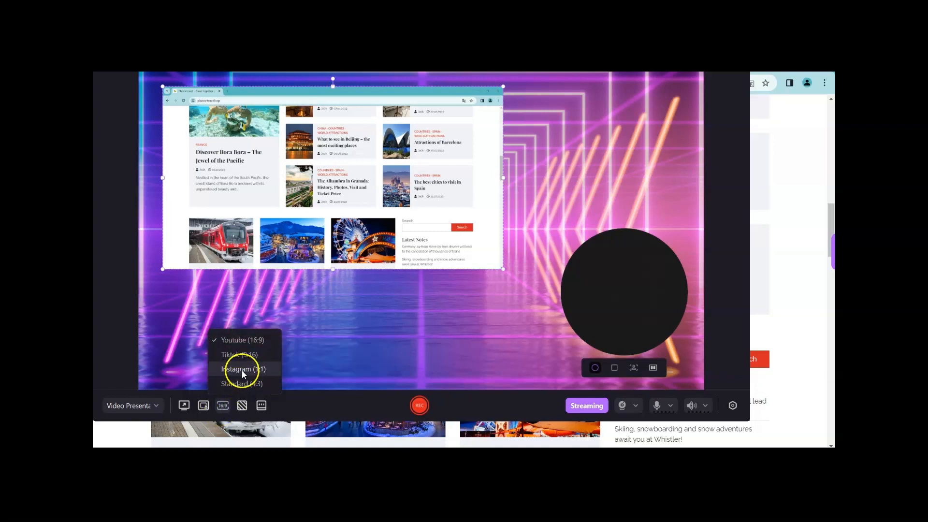
pyautogui.moveTo(227, 382)
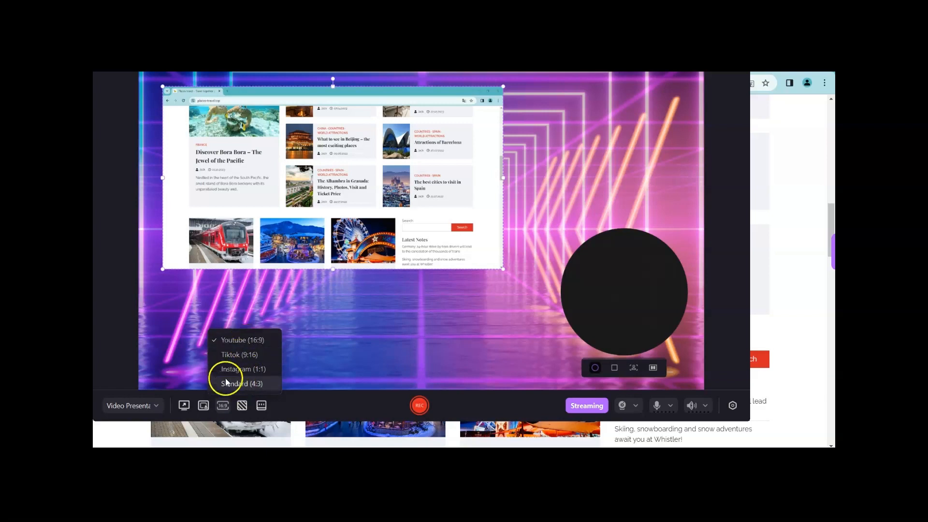
pyautogui.click(242, 405)
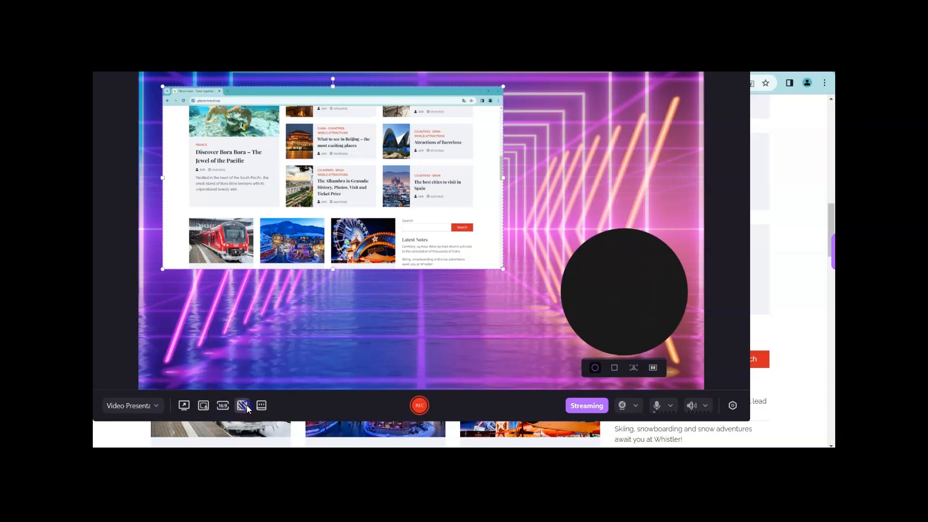
pyautogui.click(242, 405)
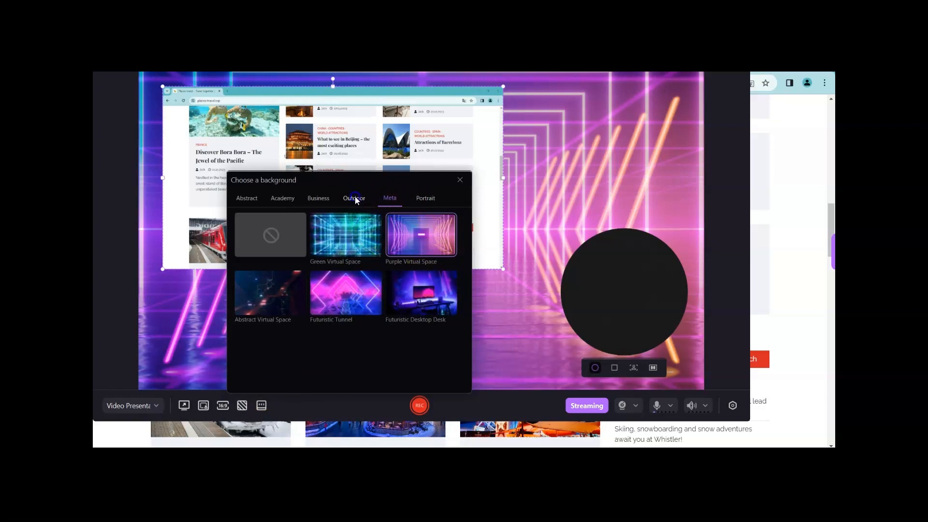
# Browse Outdoor and Business backgrounds, try Old Library, settle on the Blackboard chalkboard and close the chooser
pyautogui.click(353, 198)
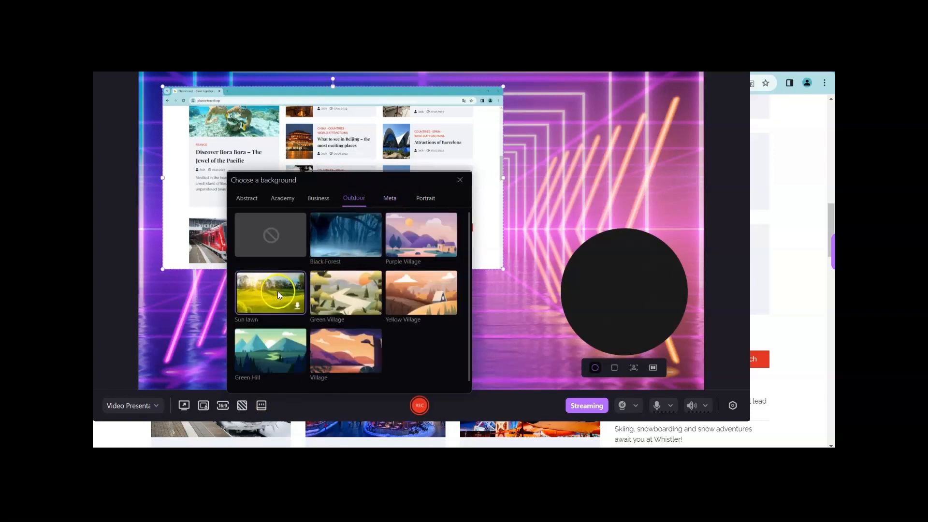
pyautogui.click(318, 197)
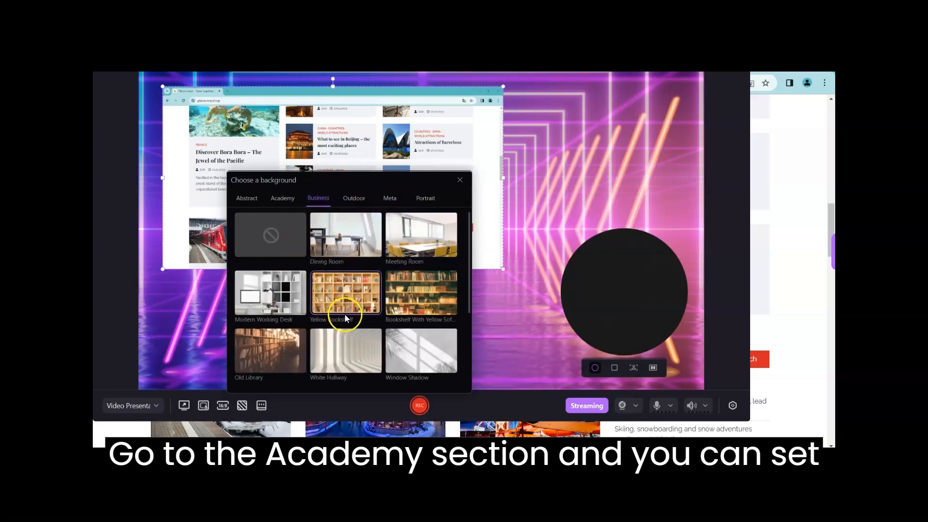
pyautogui.scroll(-3)
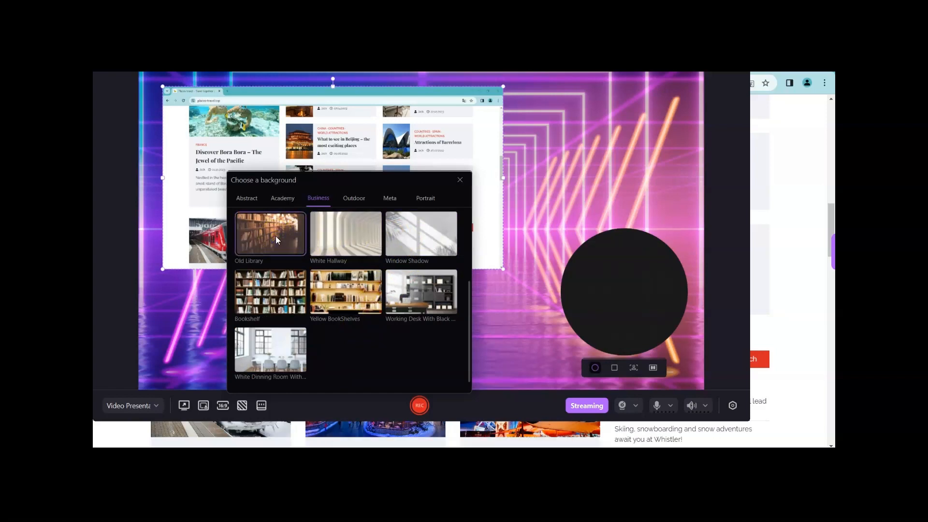
pyautogui.click(345, 234)
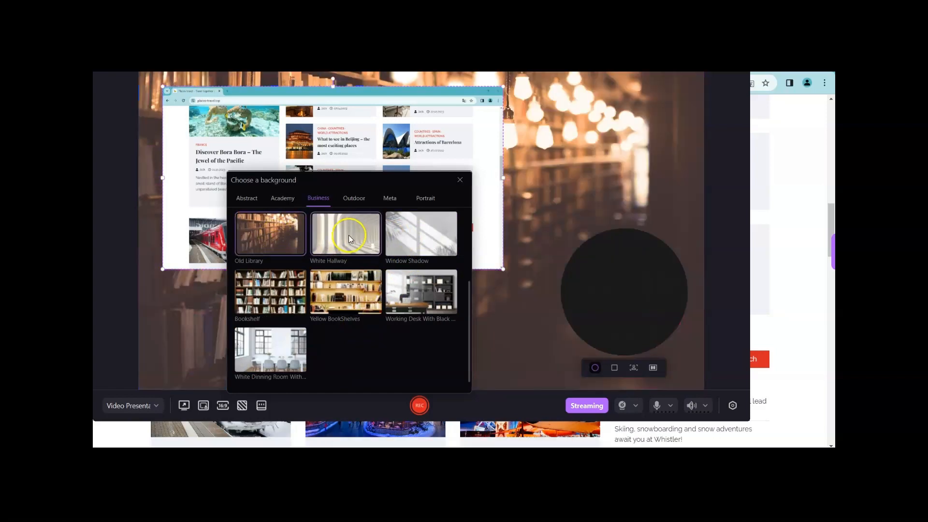
pyautogui.click(282, 198)
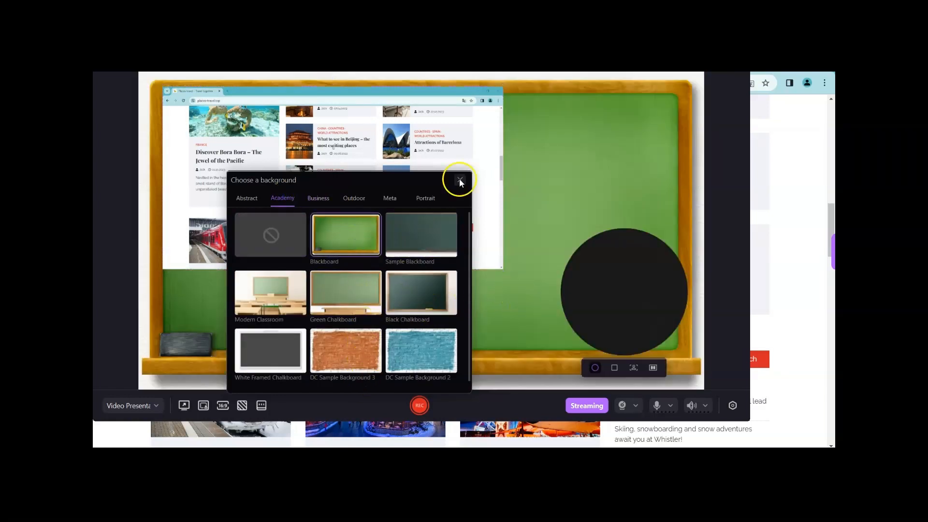
pyautogui.click(460, 180)
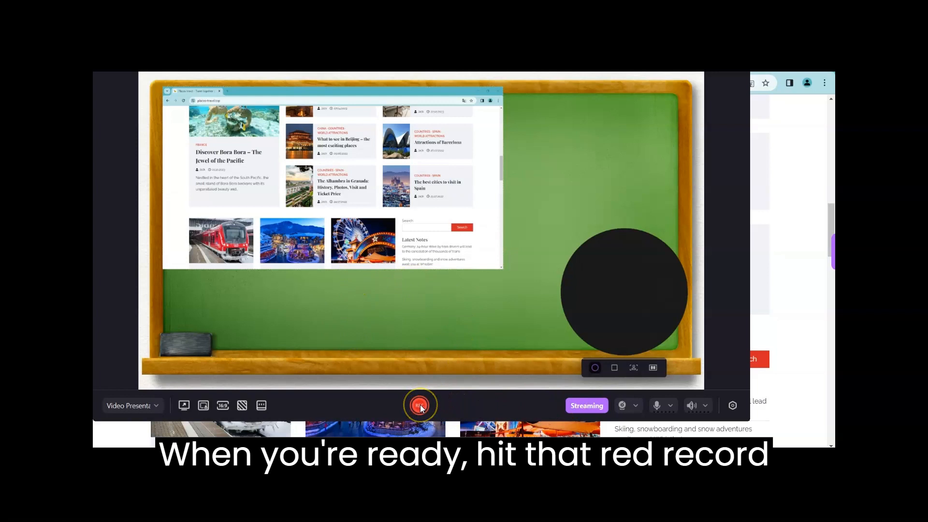
# Start recording with the red REC button and bring up the on-screen drawing toolbar
pyautogui.click(419, 405)
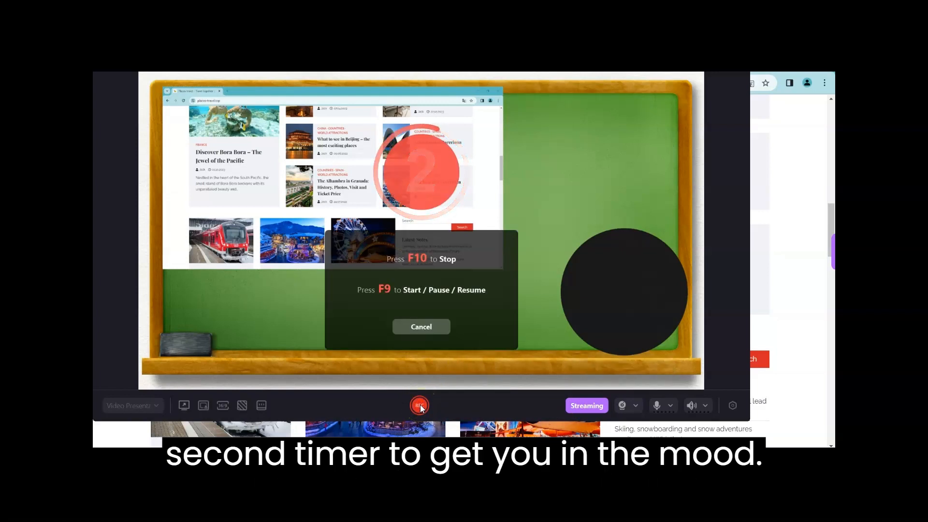
pyautogui.click(420, 405)
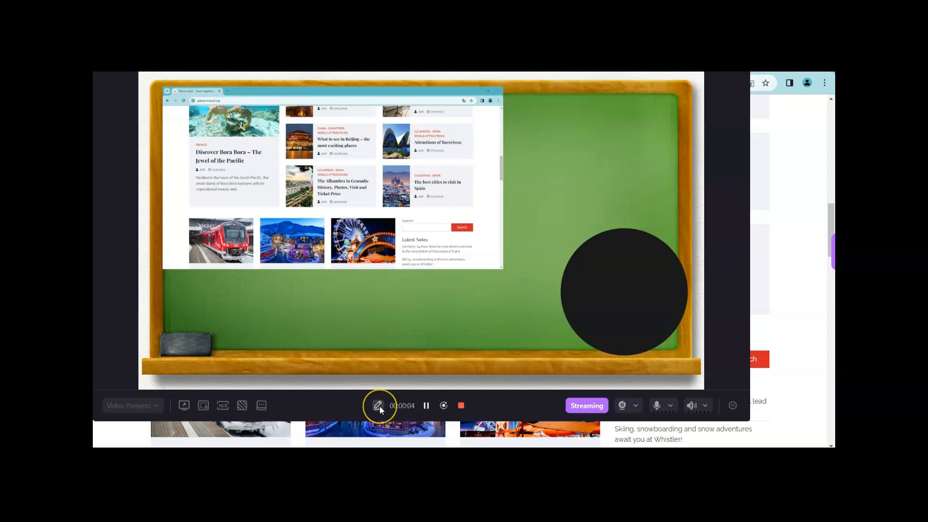
pyautogui.click(378, 405)
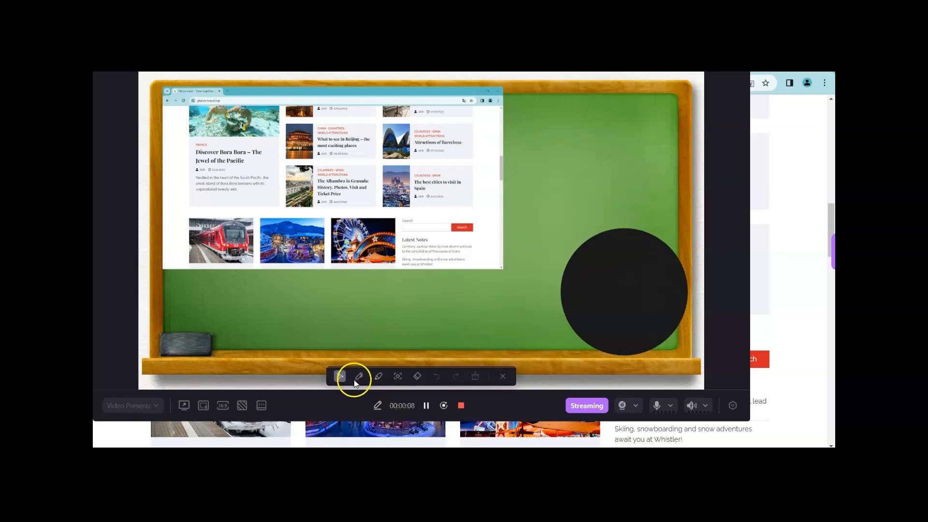
# Underline the title with the pen, then draw a red D and check mark with the 20px highlighter
pyautogui.click(359, 376)
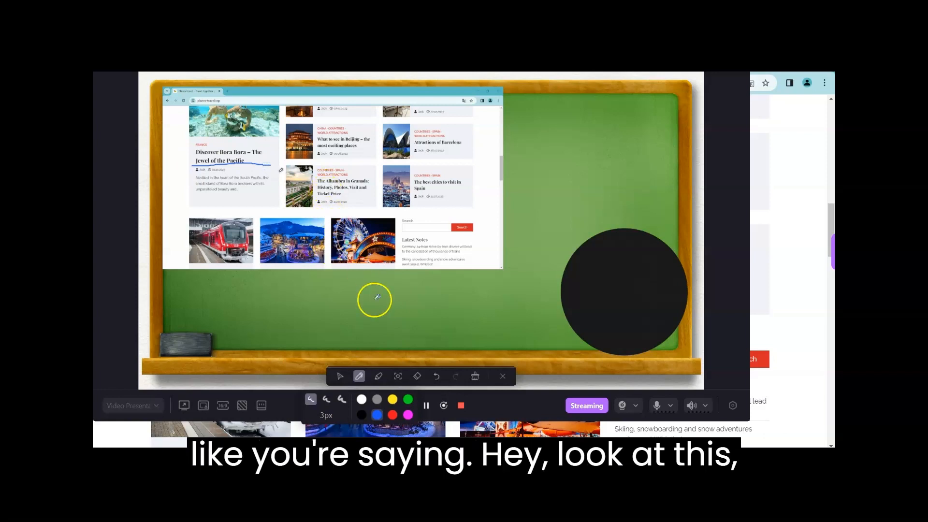
pyautogui.click(379, 376)
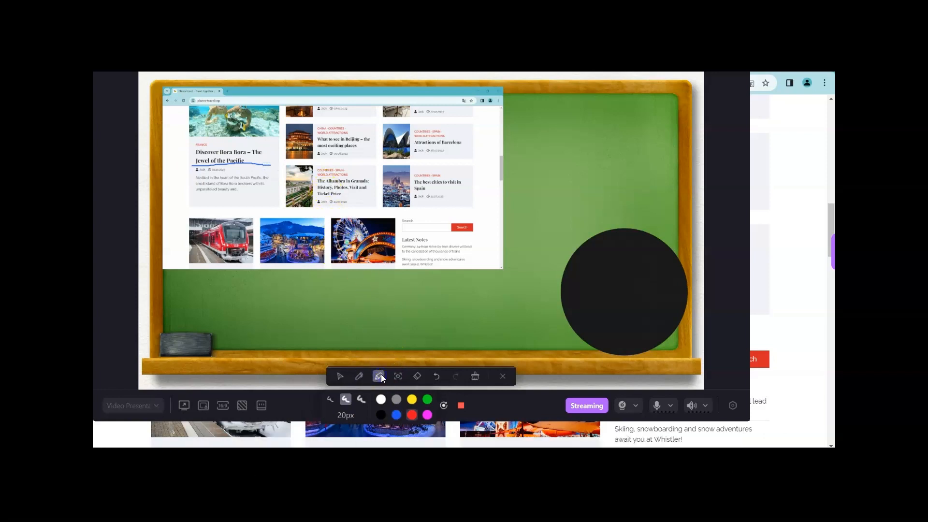
pyautogui.moveTo(272, 296); pyautogui.dragTo(263, 328)
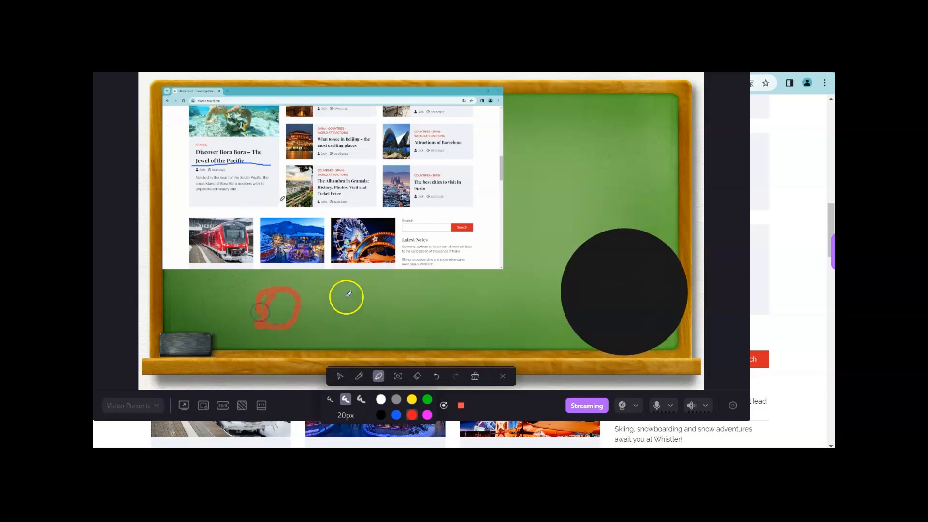
pyautogui.moveTo(337, 296); pyautogui.dragTo(384, 287)
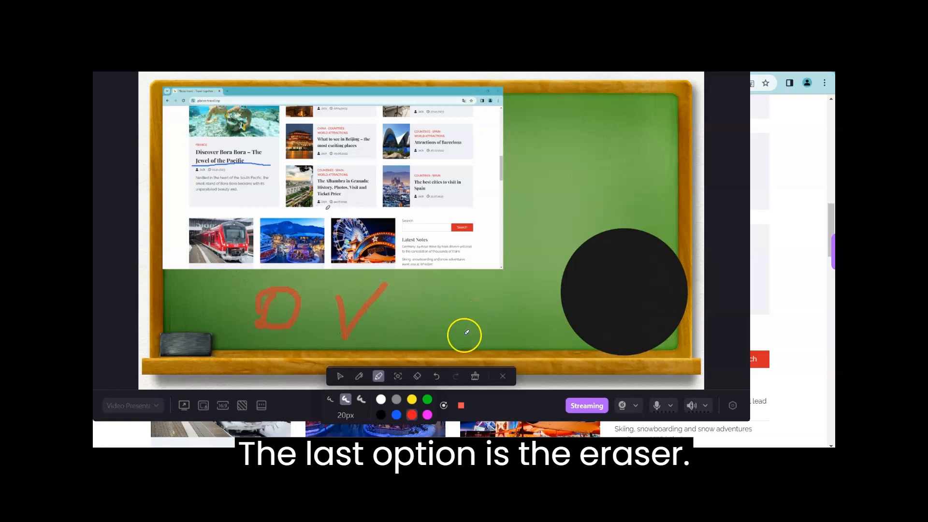
# Erase the check mark and clear the remaining drawings from the board
pyautogui.click(417, 376)
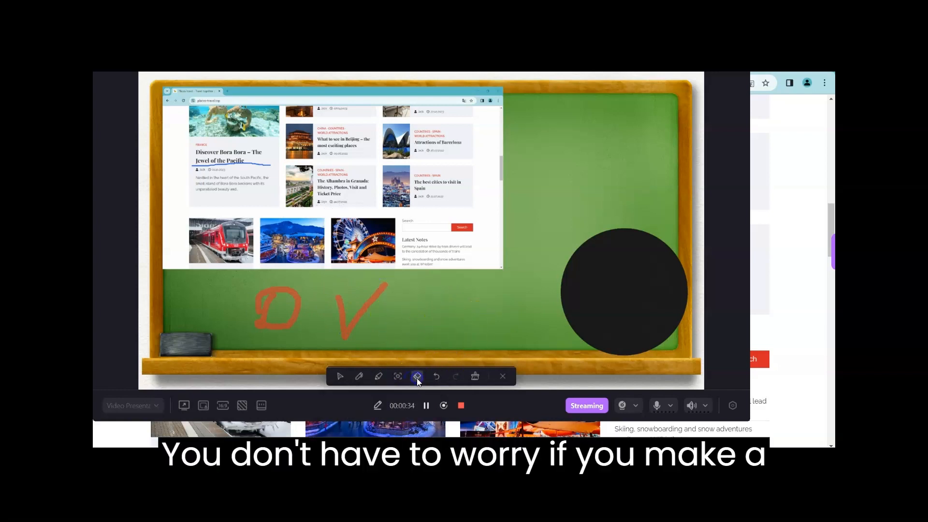
pyautogui.click(417, 376)
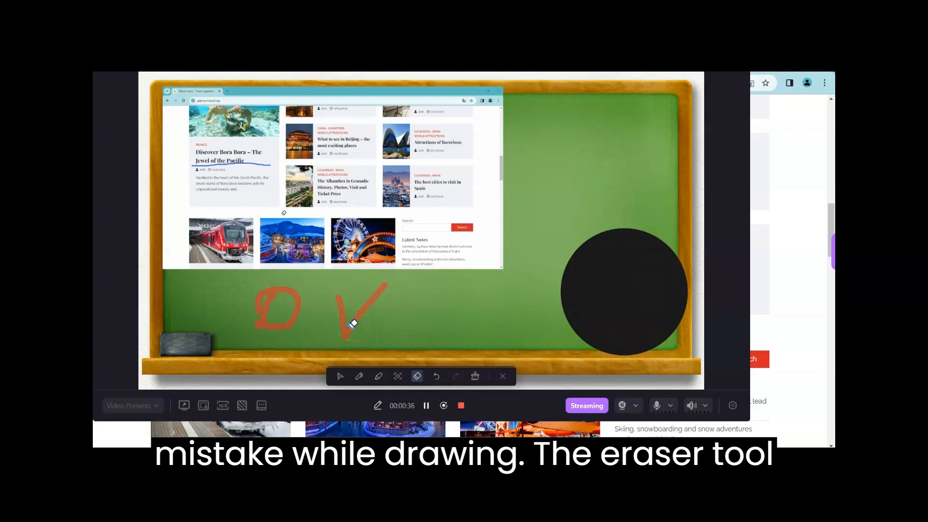
pyautogui.click(436, 376)
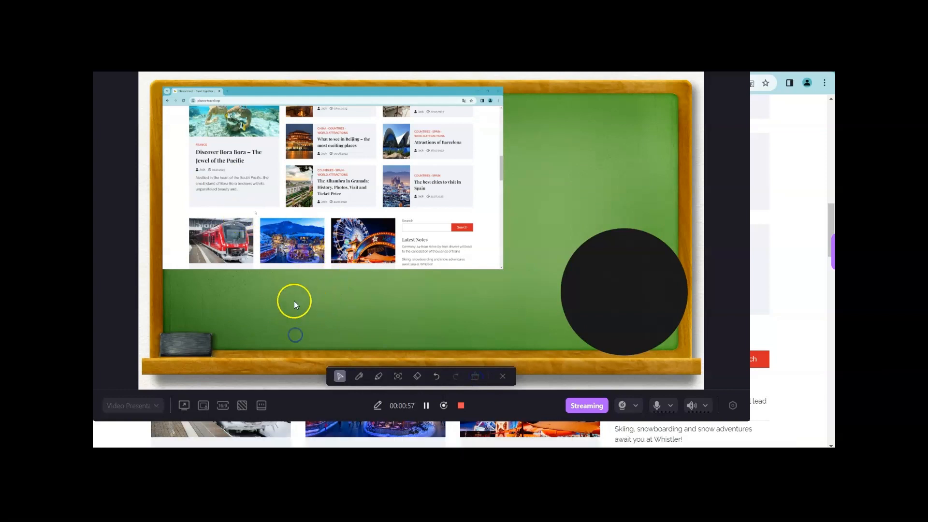
pyautogui.moveTo(461, 407)
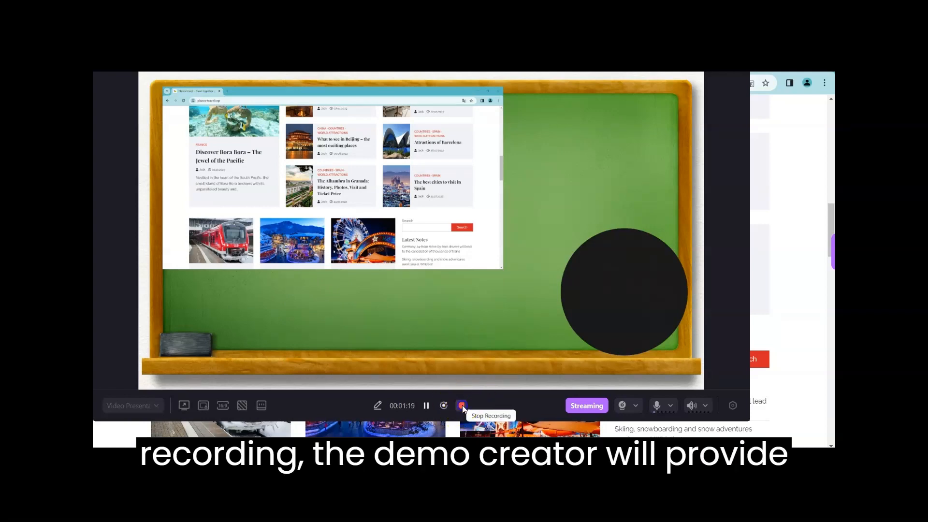
# Stop the recording at 1:19 so the Preview Recording window shows the chalkboard clip
pyautogui.click(461, 406)
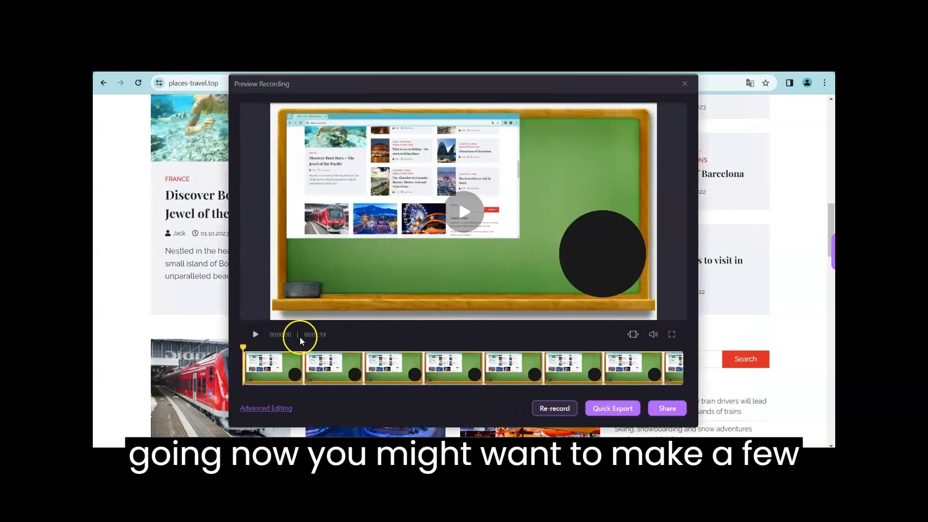
# Play back the 1:19 presentation clip in the preview to review it
pyautogui.click(255, 335)
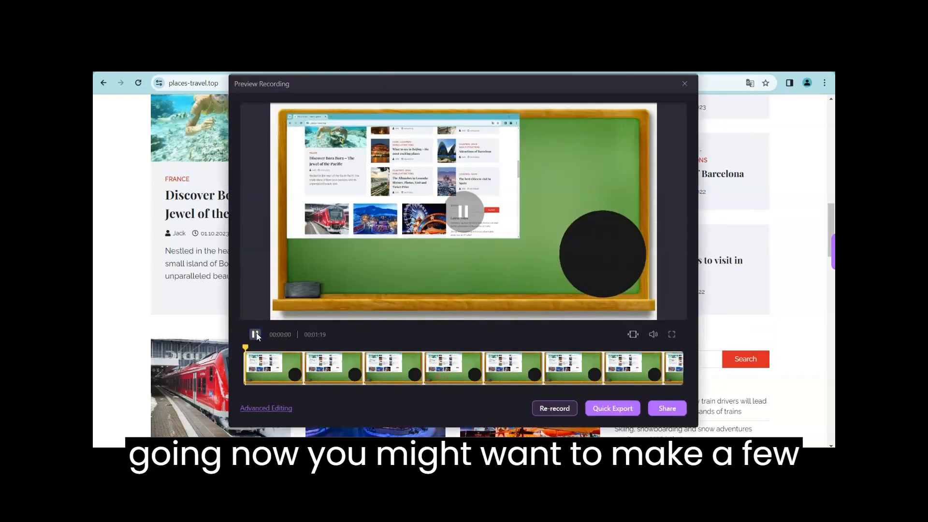
pyautogui.click(255, 334)
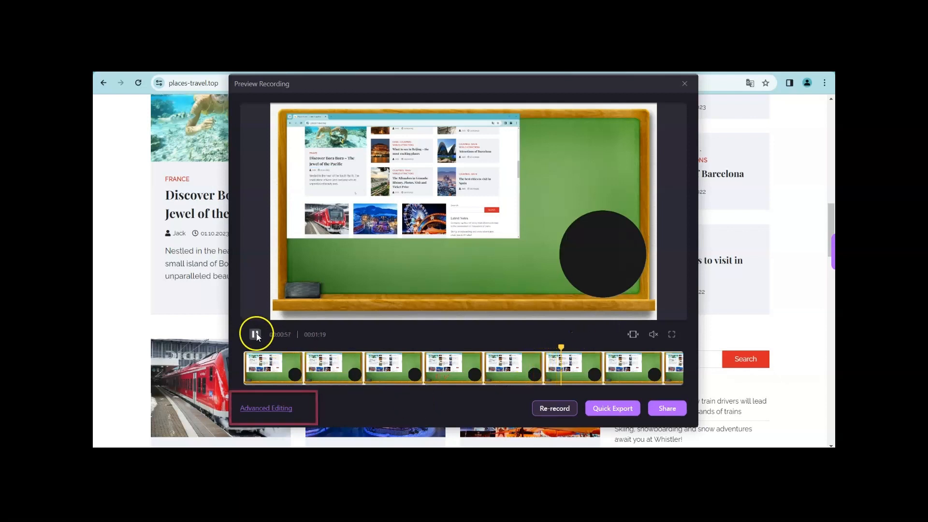
pyautogui.moveTo(238, 411)
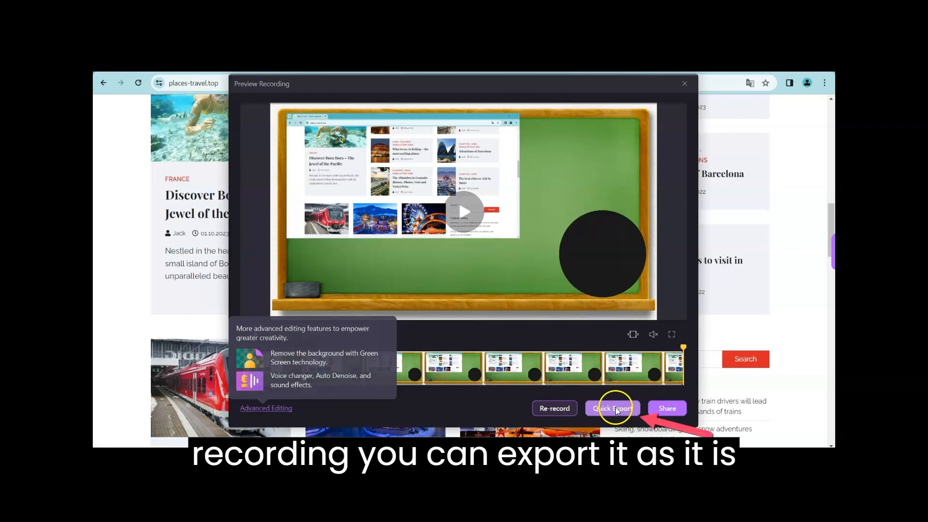
pyautogui.click(612, 407)
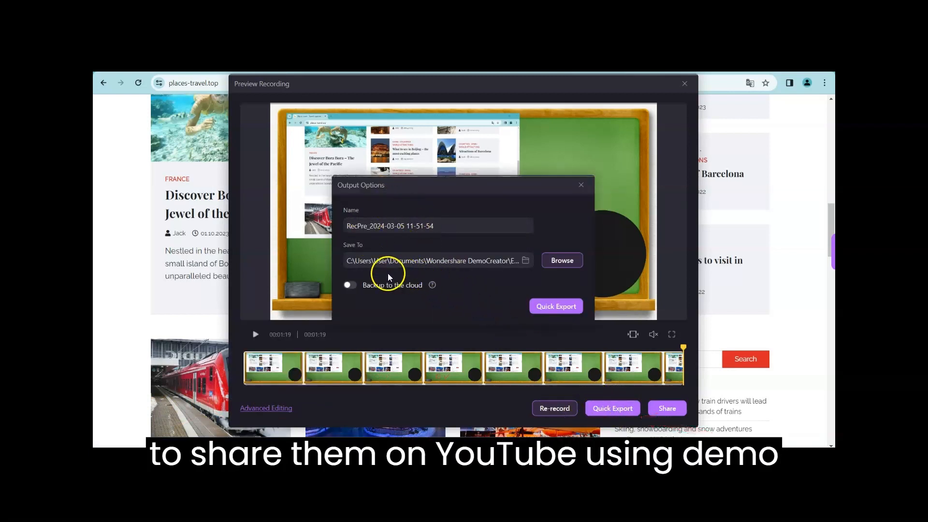
pyautogui.click(556, 306)
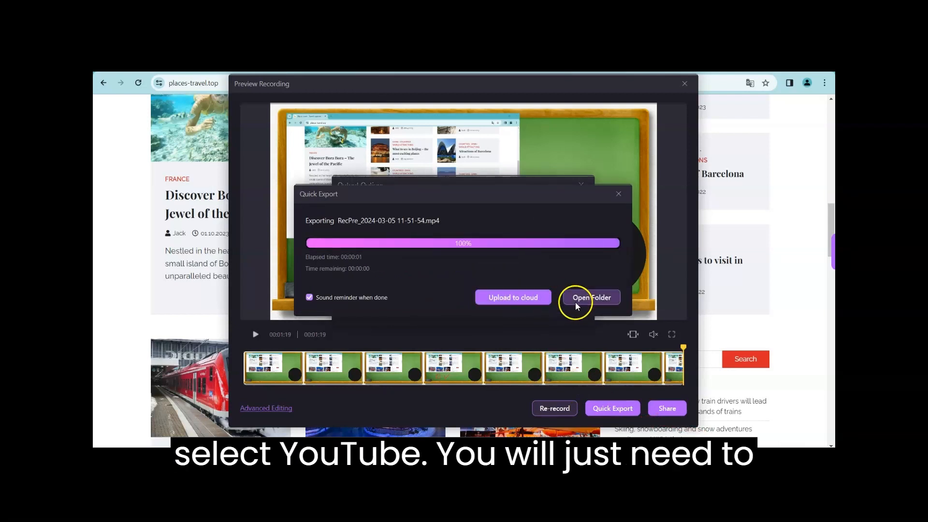
pyautogui.click(591, 297)
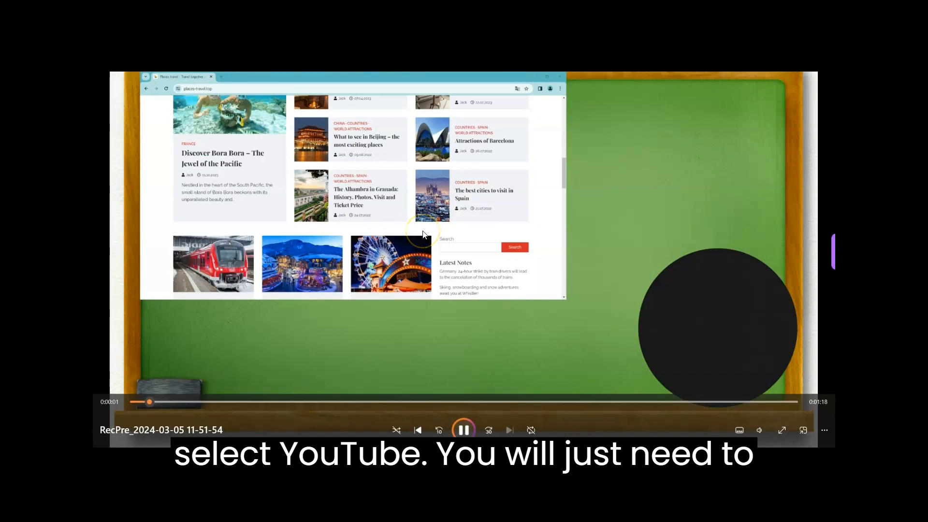